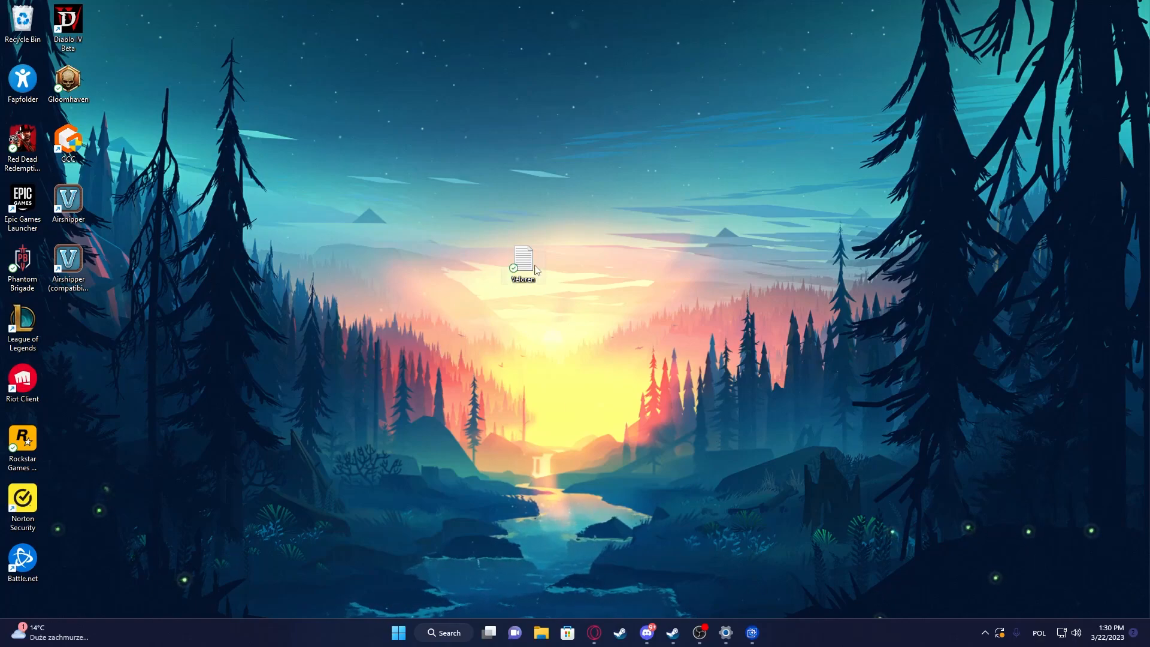
pyautogui.moveTo(472, 615)
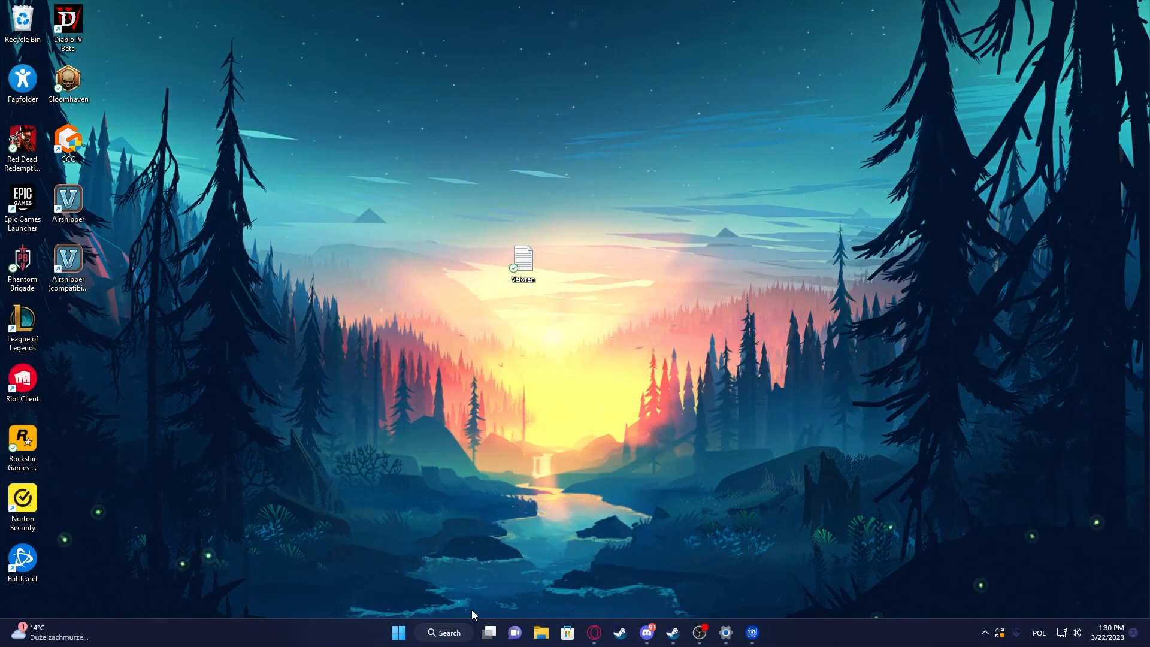
pyautogui.moveTo(446, 633)
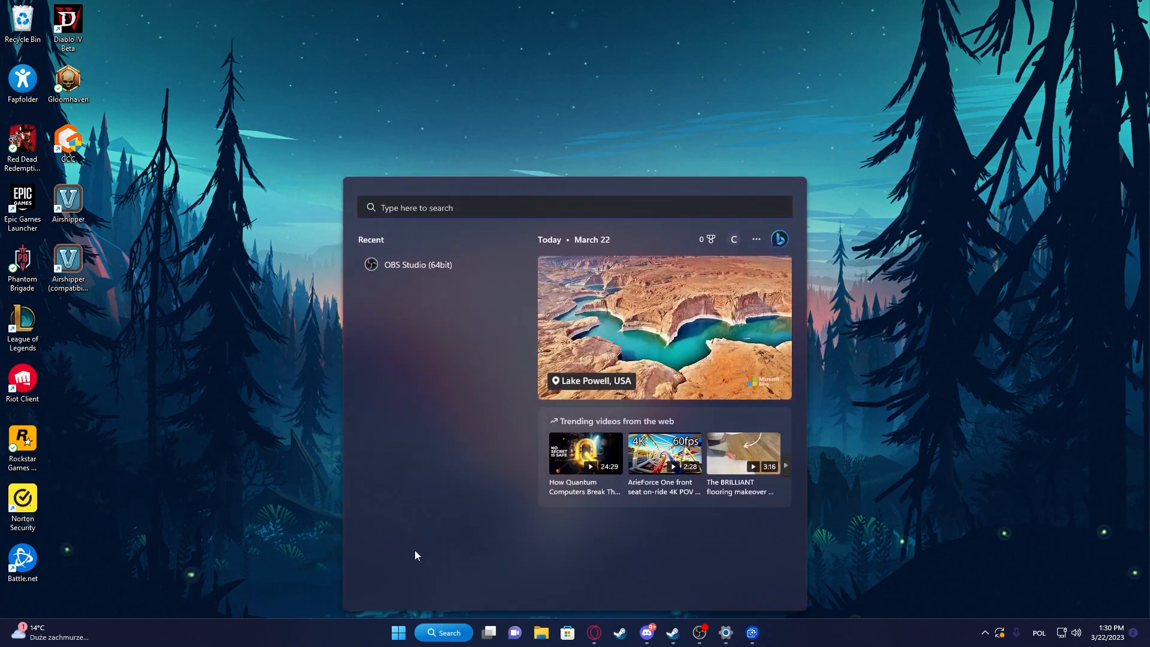
# Step: Search Windows for %appdata% so the AppData folder shows as best match
pyautogui.write('%')
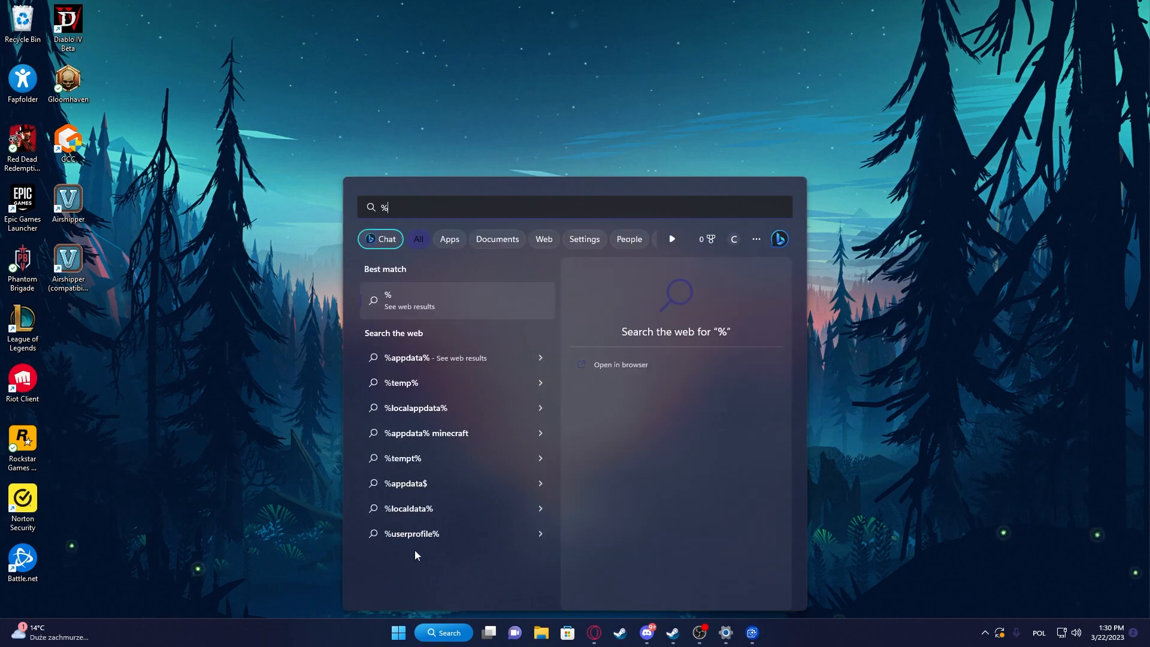
pyautogui.write('appdata%')
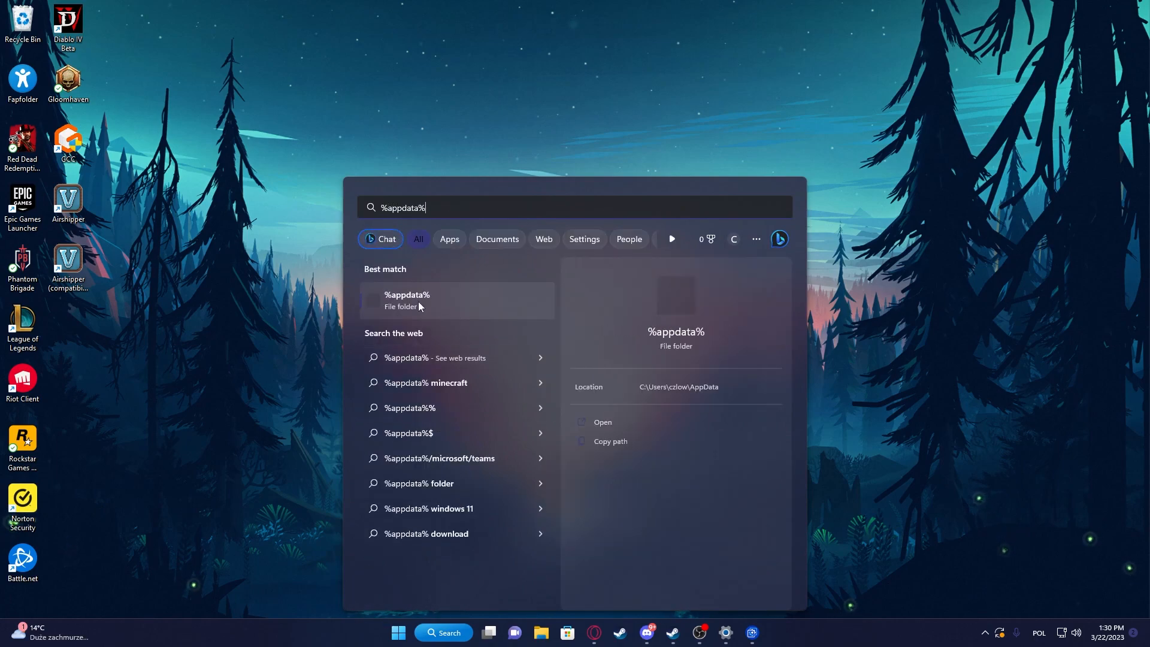
# Step: Browse from %appdata% into airshipper > profiles > default > userdata
pyautogui.click(407, 299)
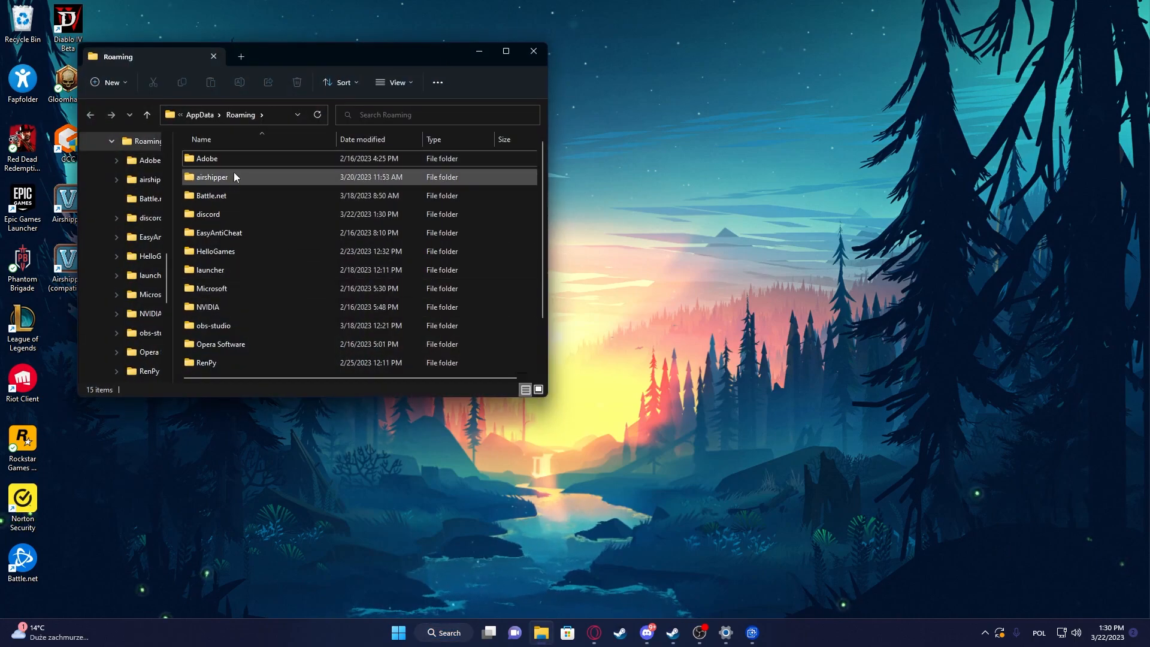
pyautogui.doubleClick(213, 177)
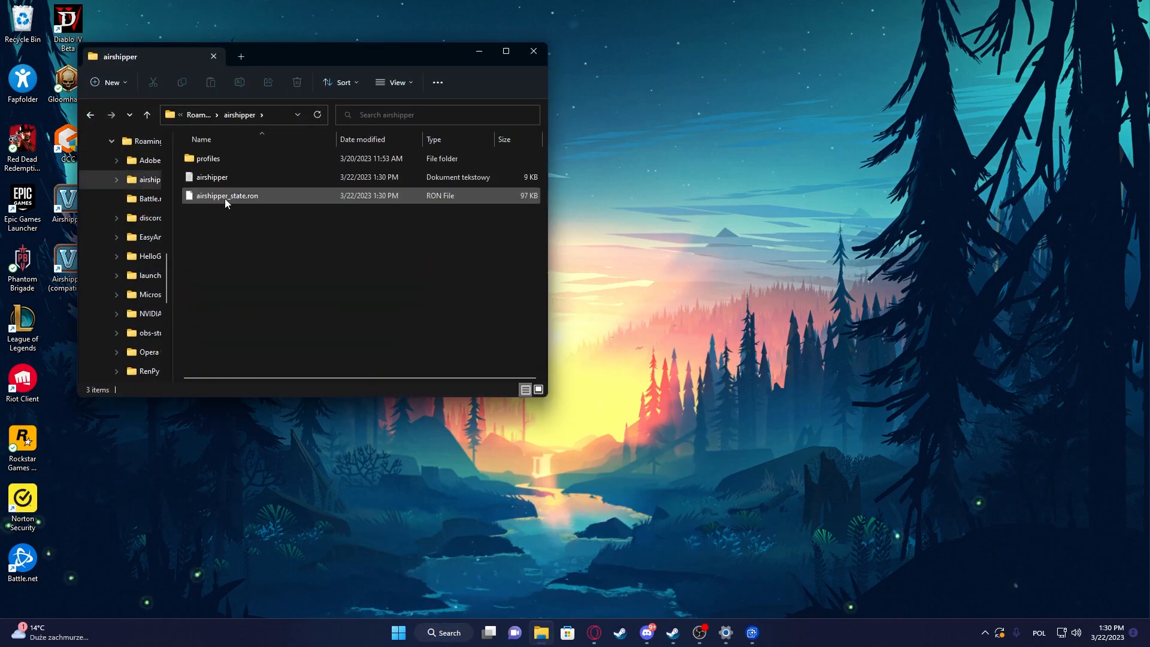
pyautogui.doubleClick(209, 158)
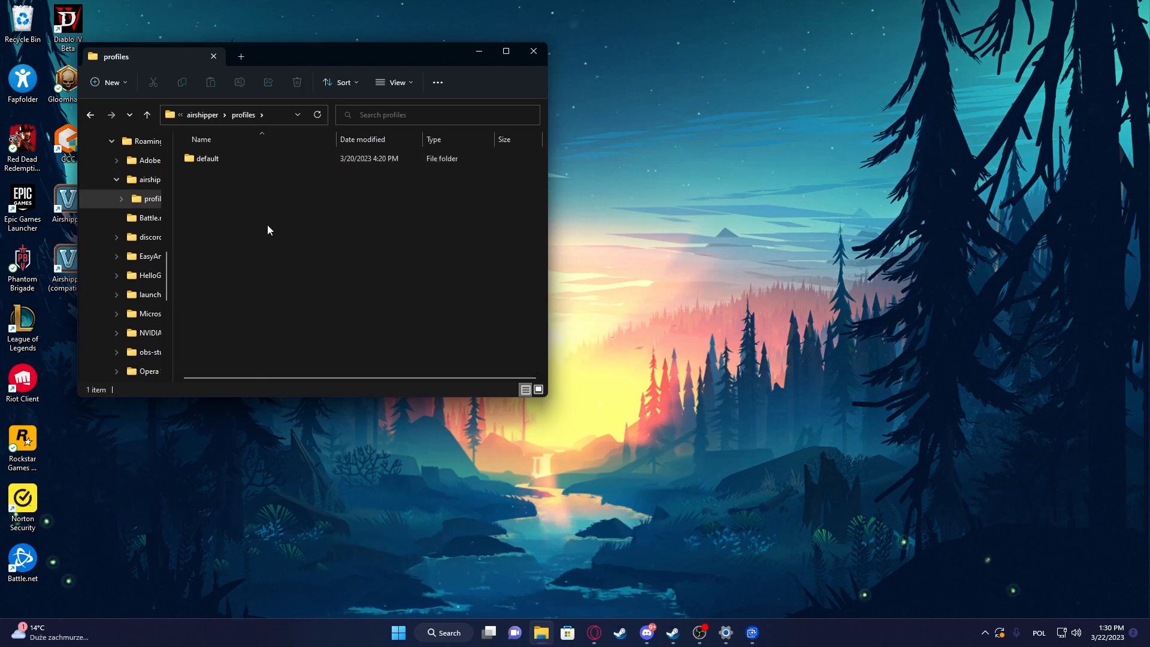
pyautogui.doubleClick(209, 158)
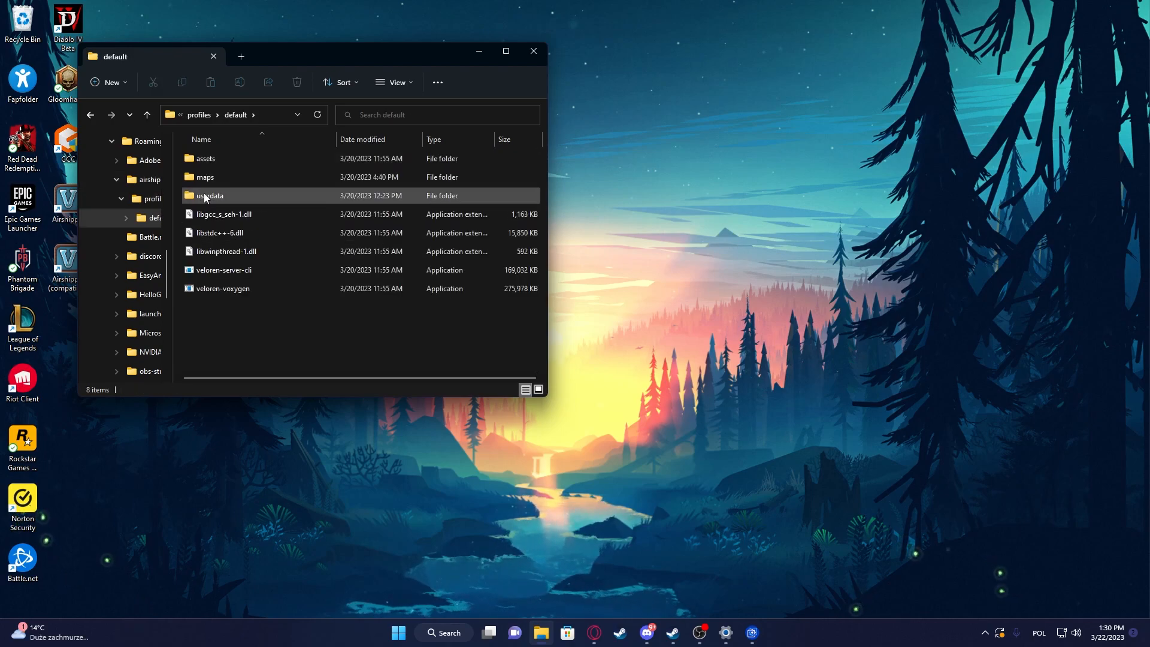
pyautogui.doubleClick(211, 197)
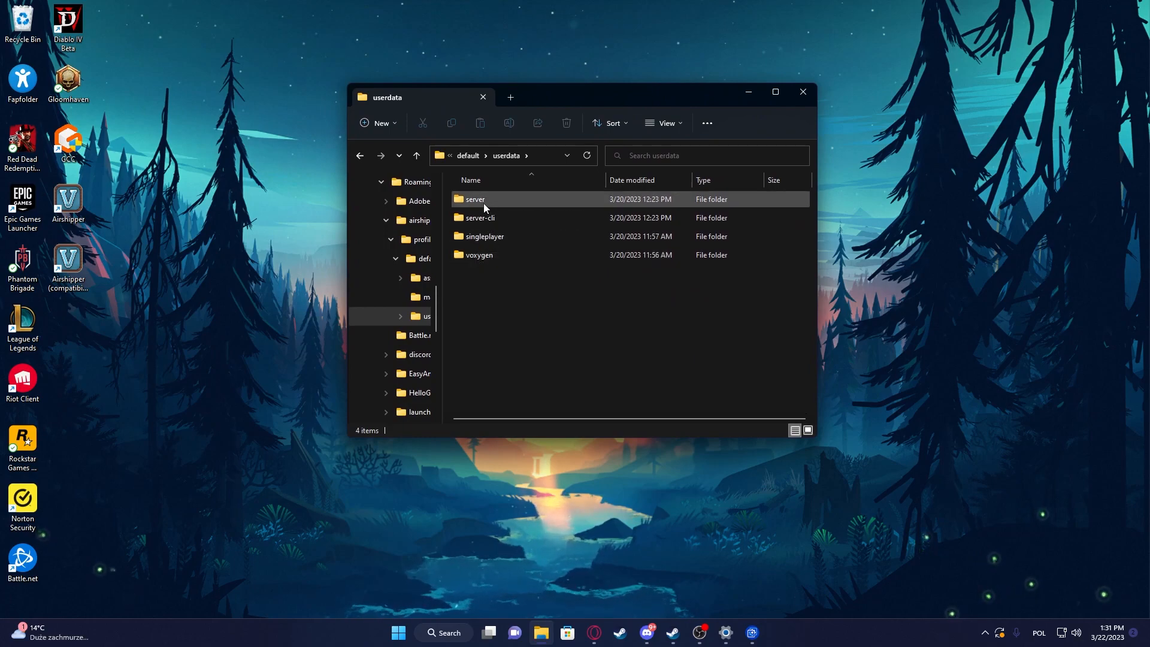
# Step: Enter singleplayer > server_config and select the settings.ron file
pyautogui.click(484, 236)
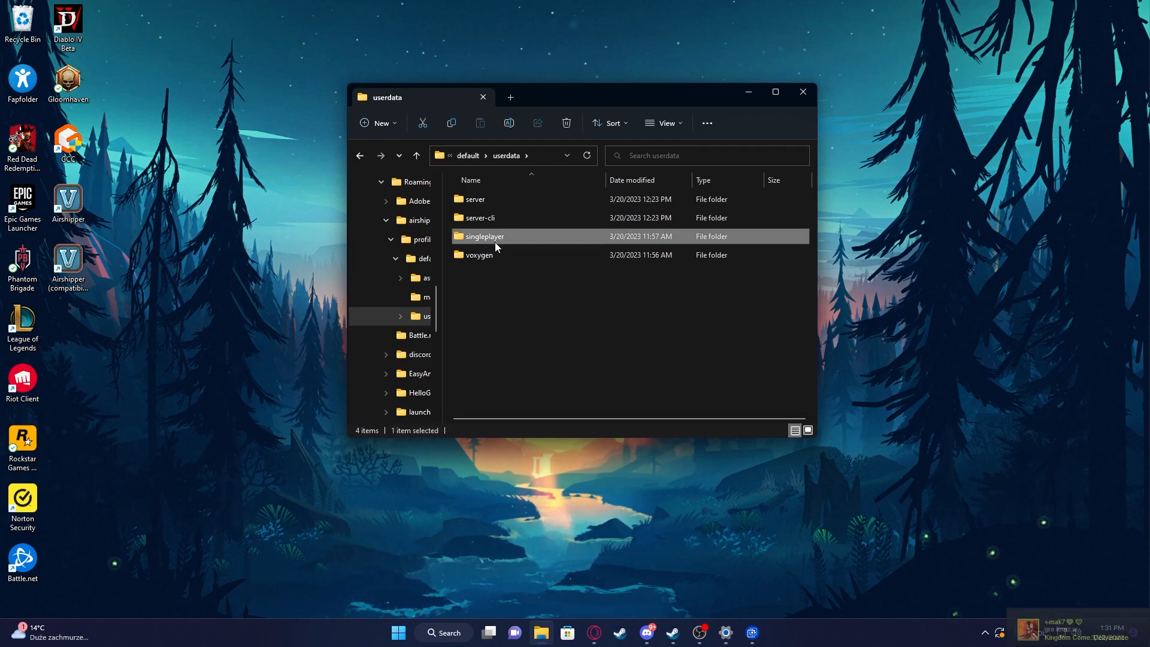
pyautogui.moveTo(472, 242)
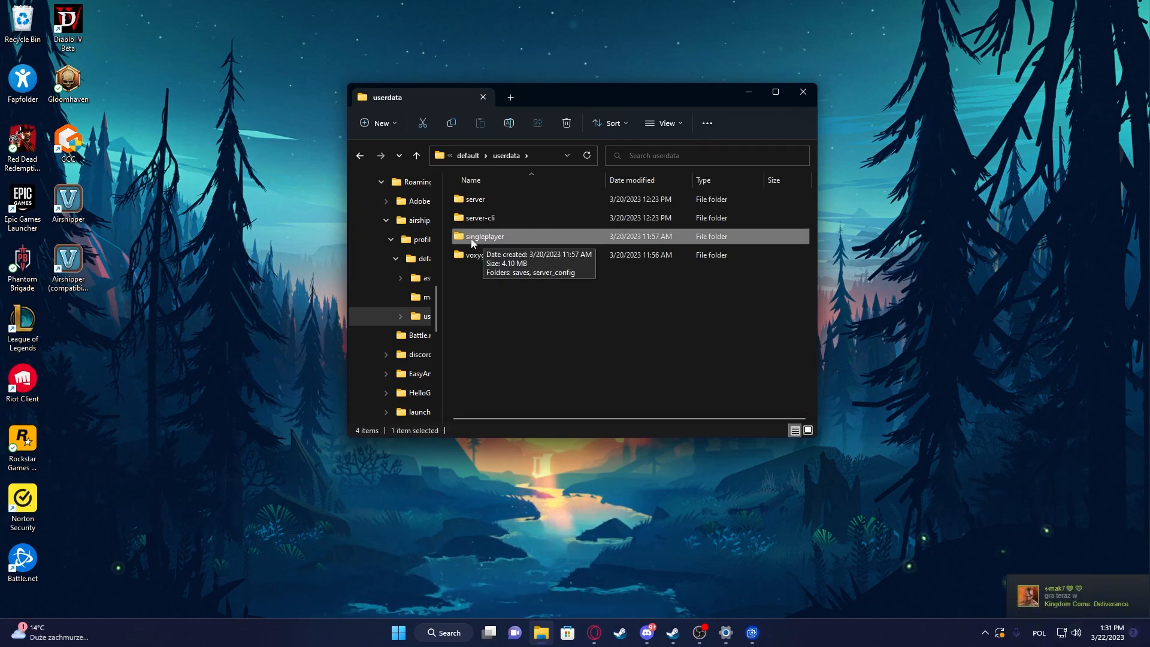
pyautogui.doubleClick(484, 236)
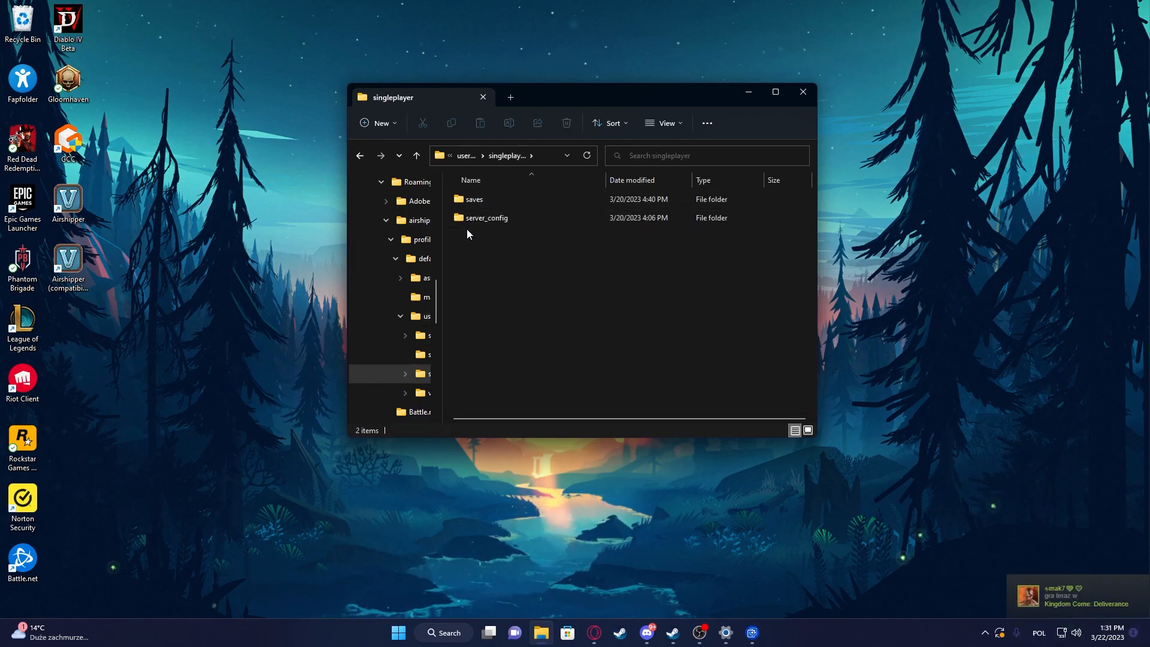
pyautogui.doubleClick(486, 216)
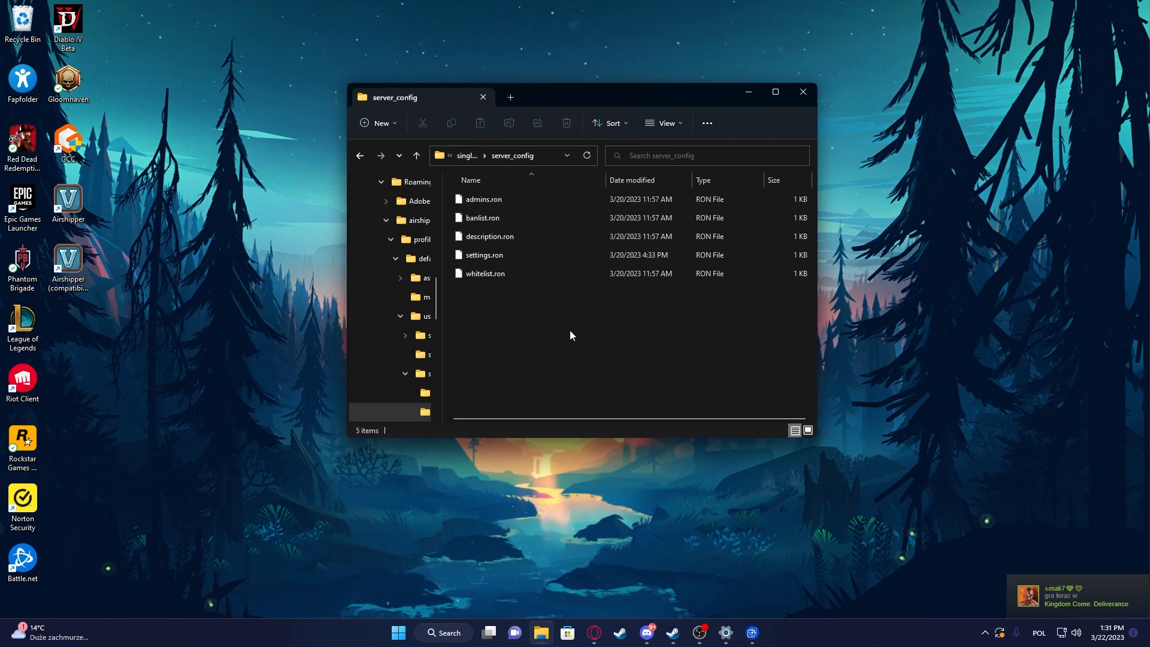
pyautogui.click(485, 273)
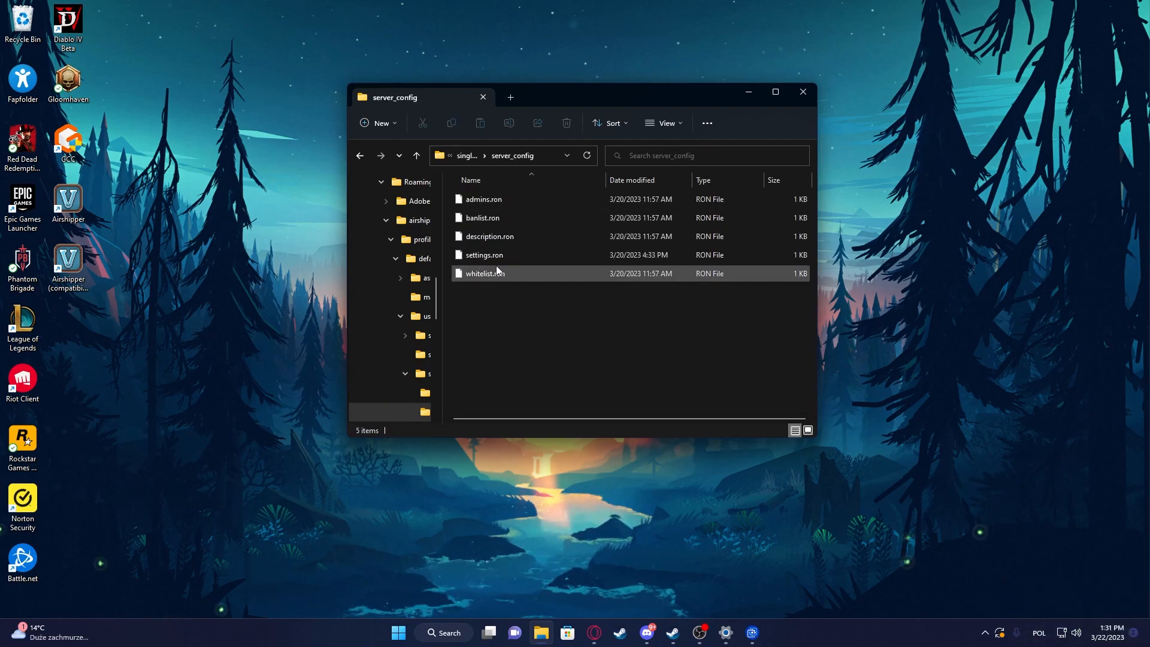
pyautogui.moveTo(498, 254)
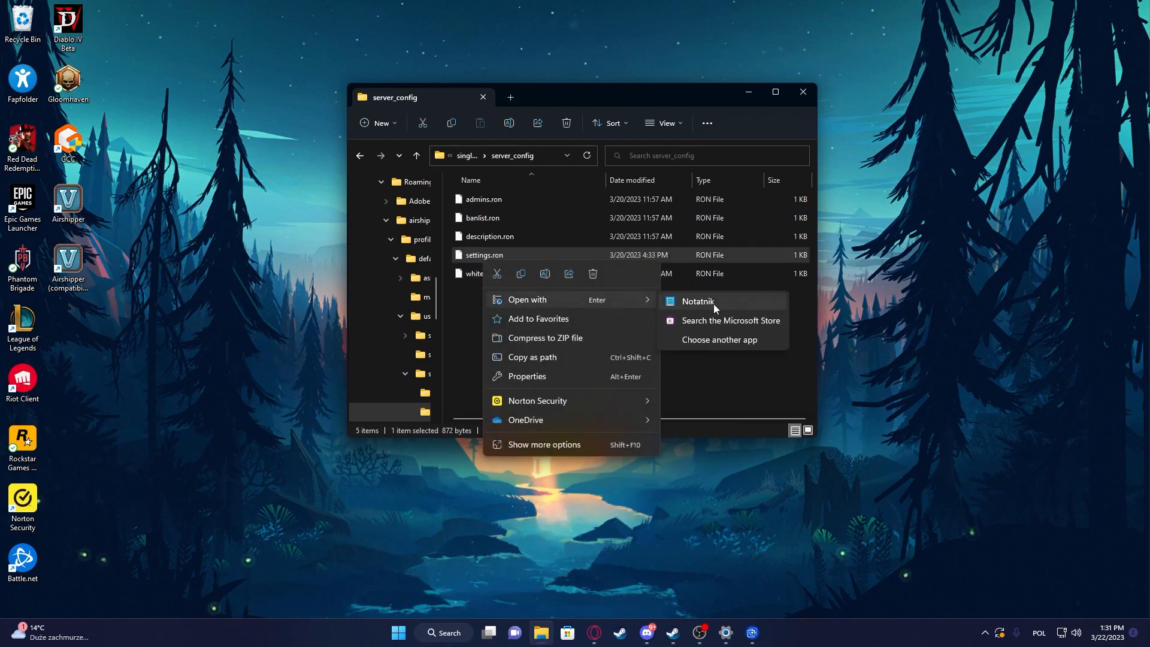
# Step: Load settings.ron in Notepad and change world_seed from 125 to 589
pyautogui.click(697, 302)
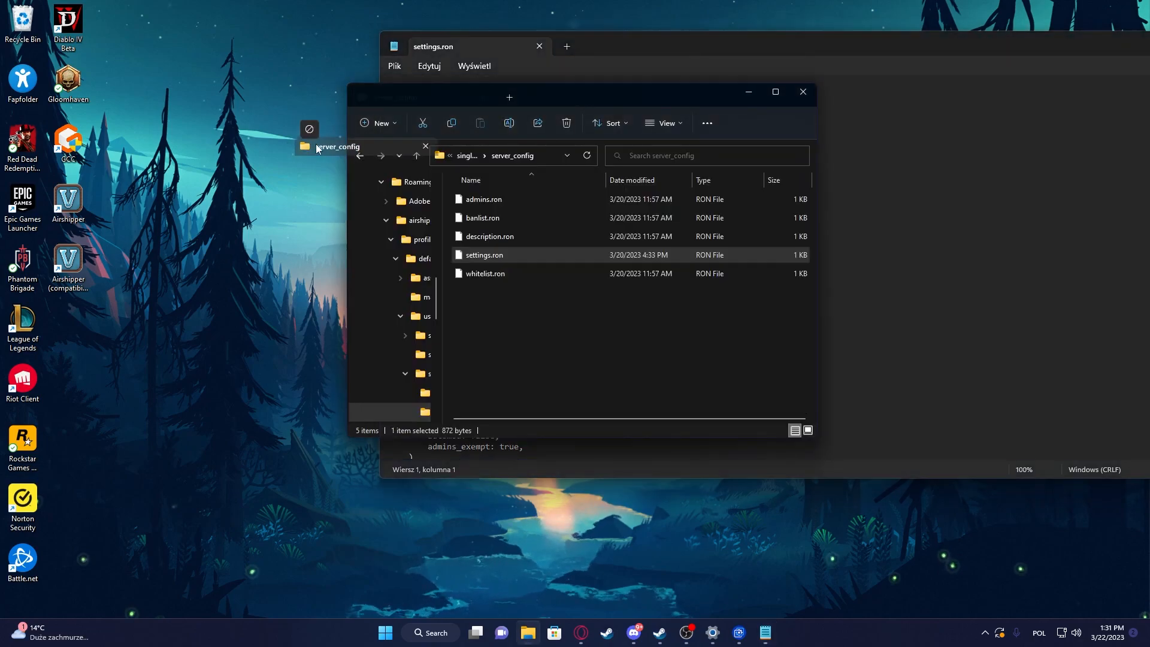
pyautogui.click(802, 92)
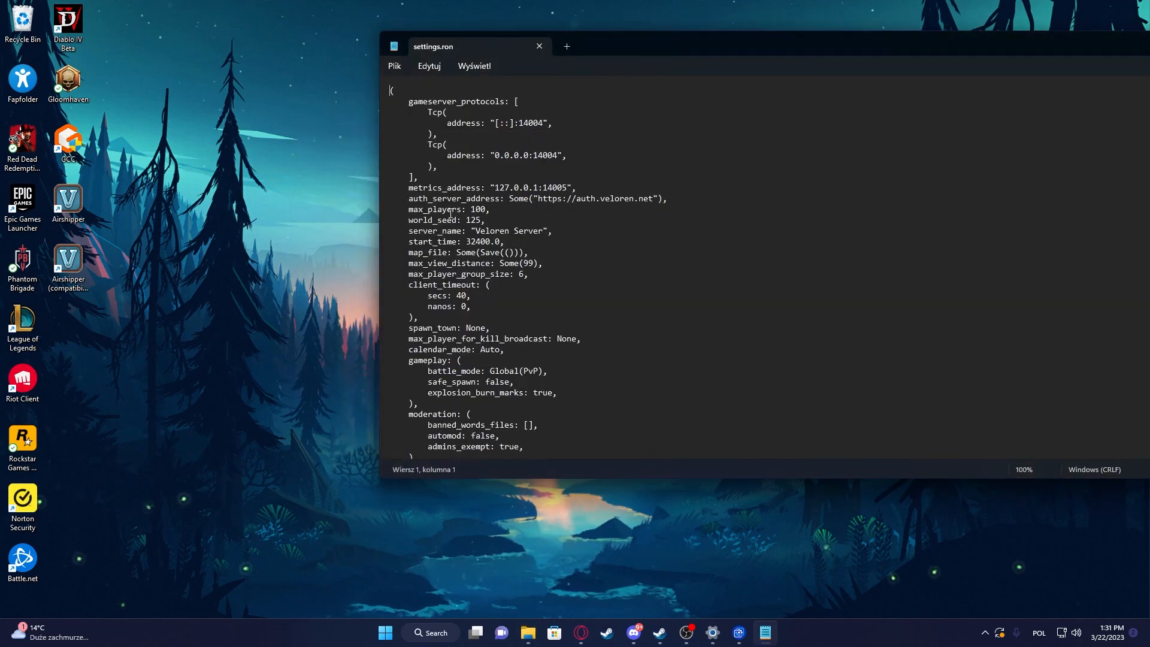
pyautogui.click(465, 221)
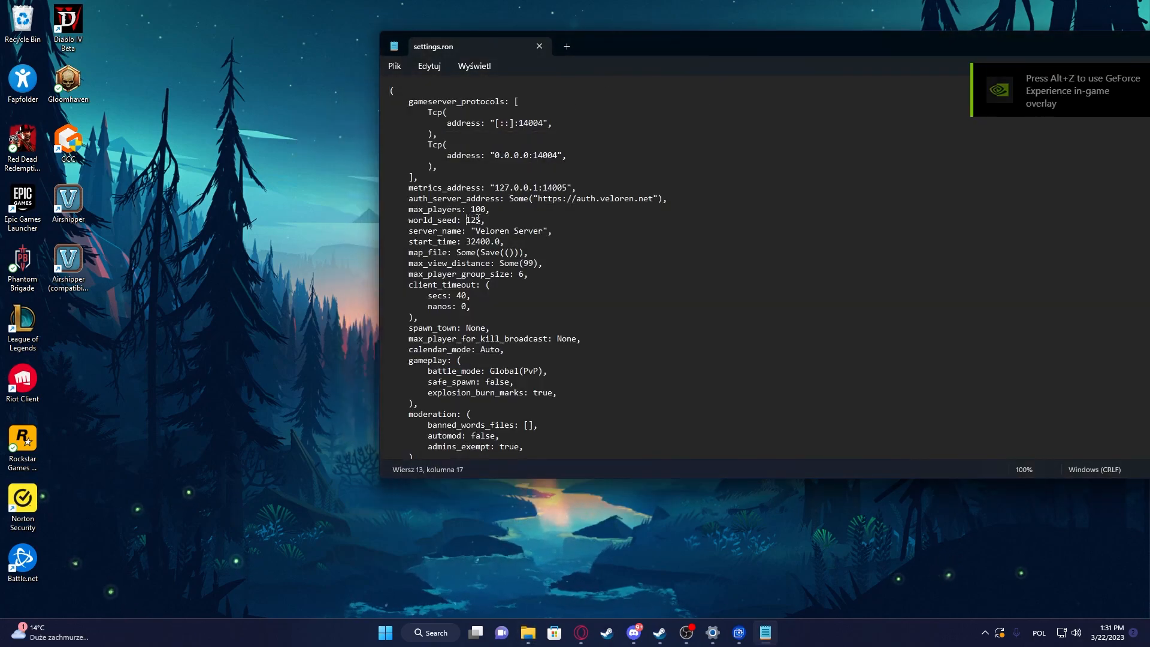
pyautogui.write('5')
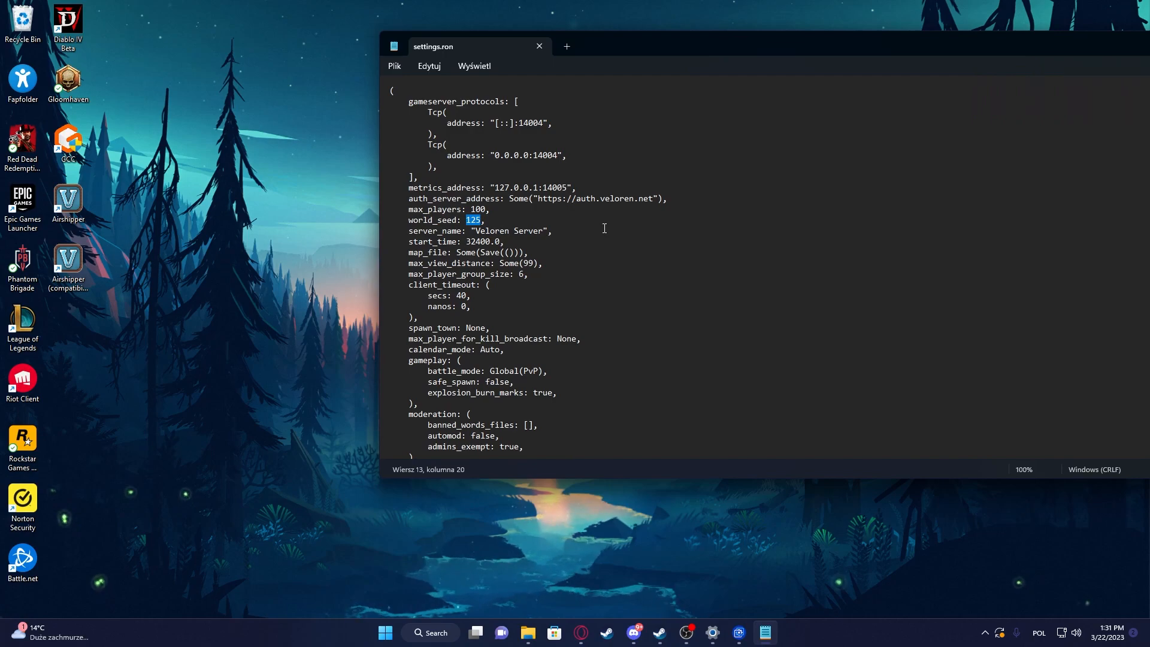
pyautogui.write('5')
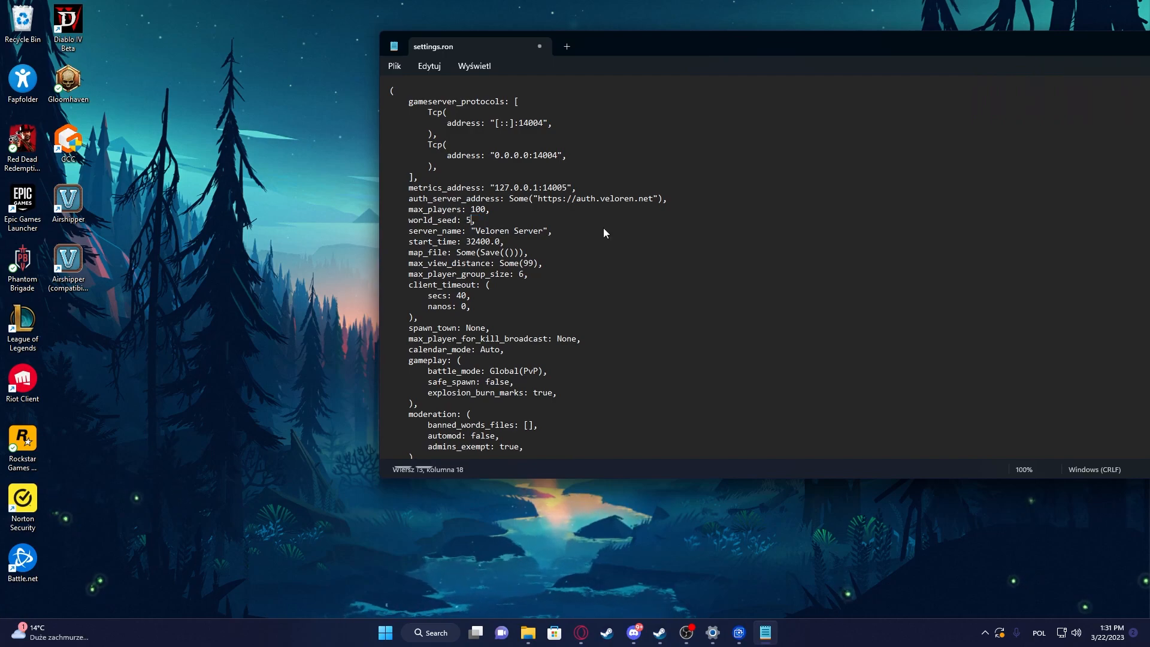
pyautogui.write('89')
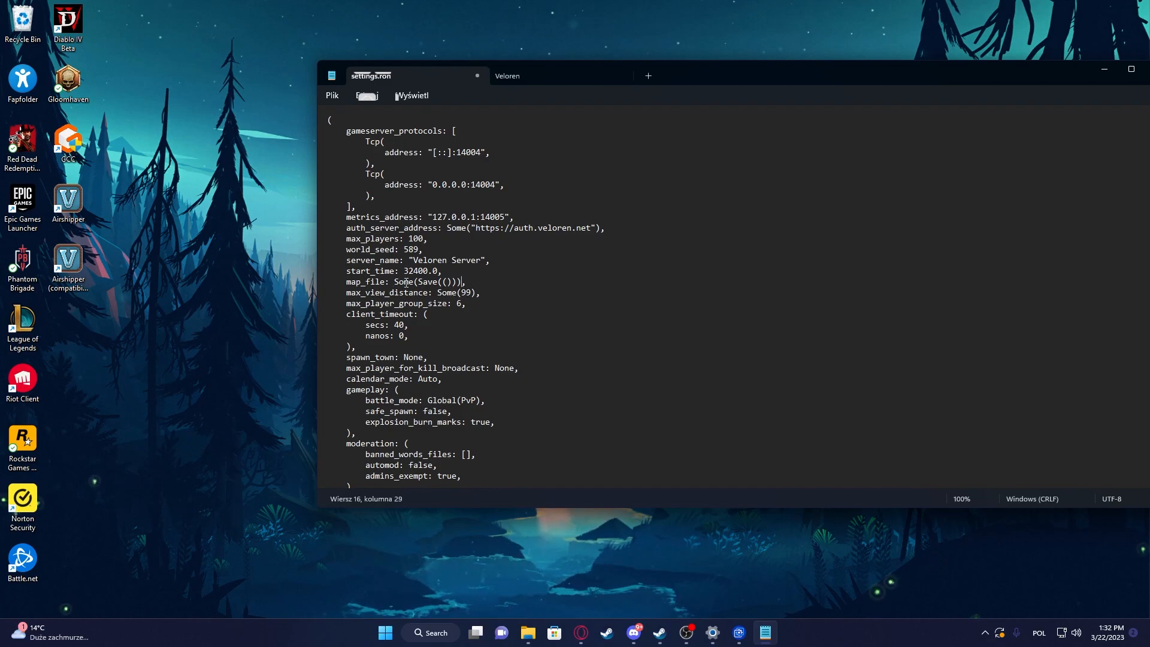
pyautogui.click(366, 95)
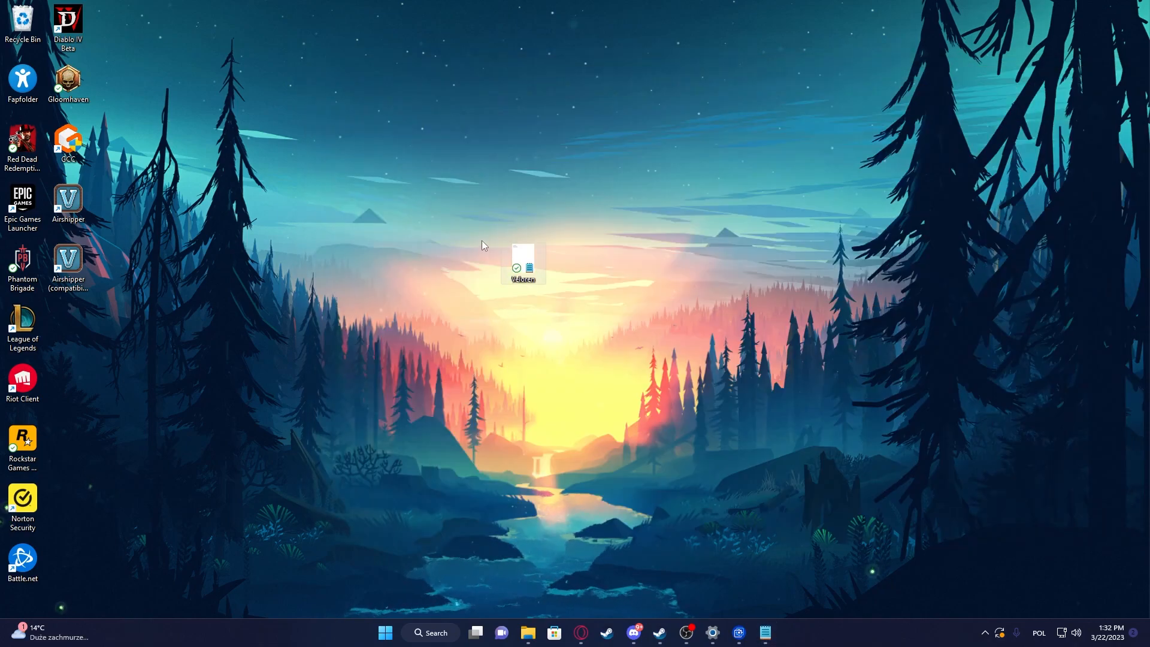
pyautogui.moveTo(67, 201)
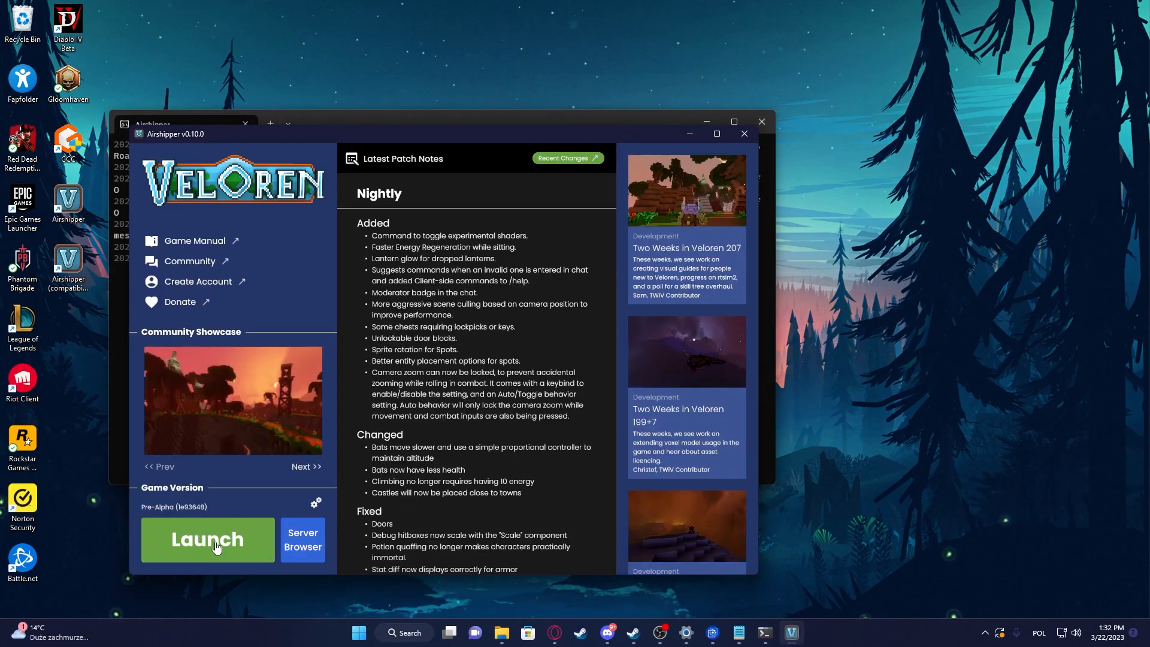
# Step: Launch Veloren from Airshipper's green Launch button
pyautogui.click(207, 539)
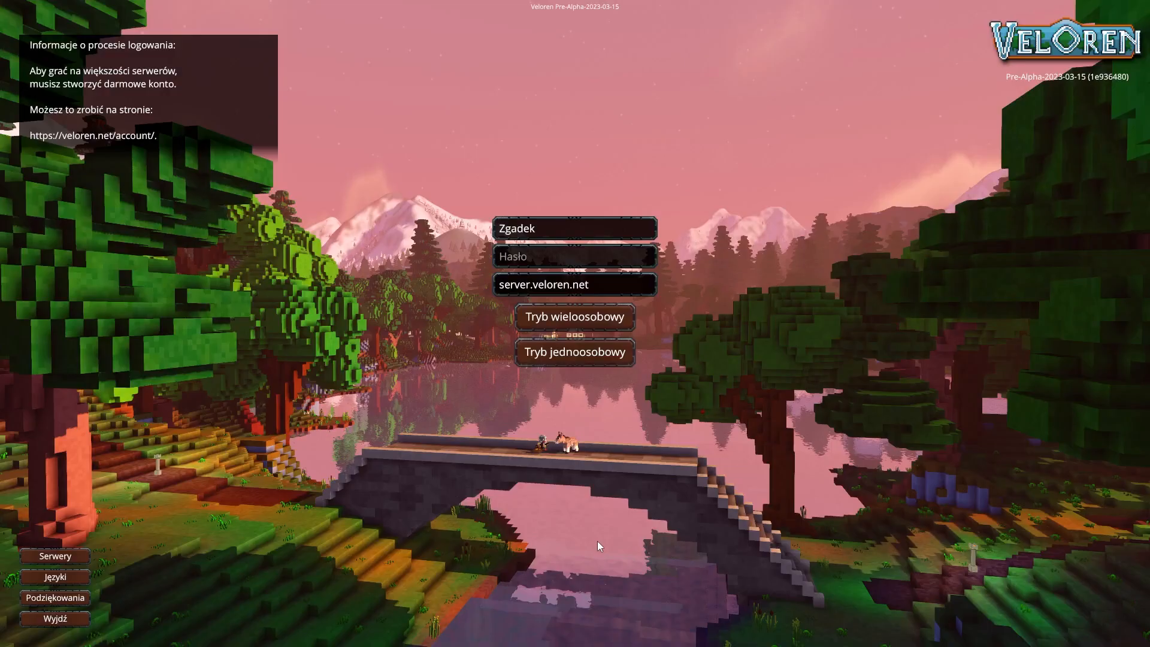
# Step: Choose English from the Języki list and confirm with Okay
pyautogui.click(54, 578)
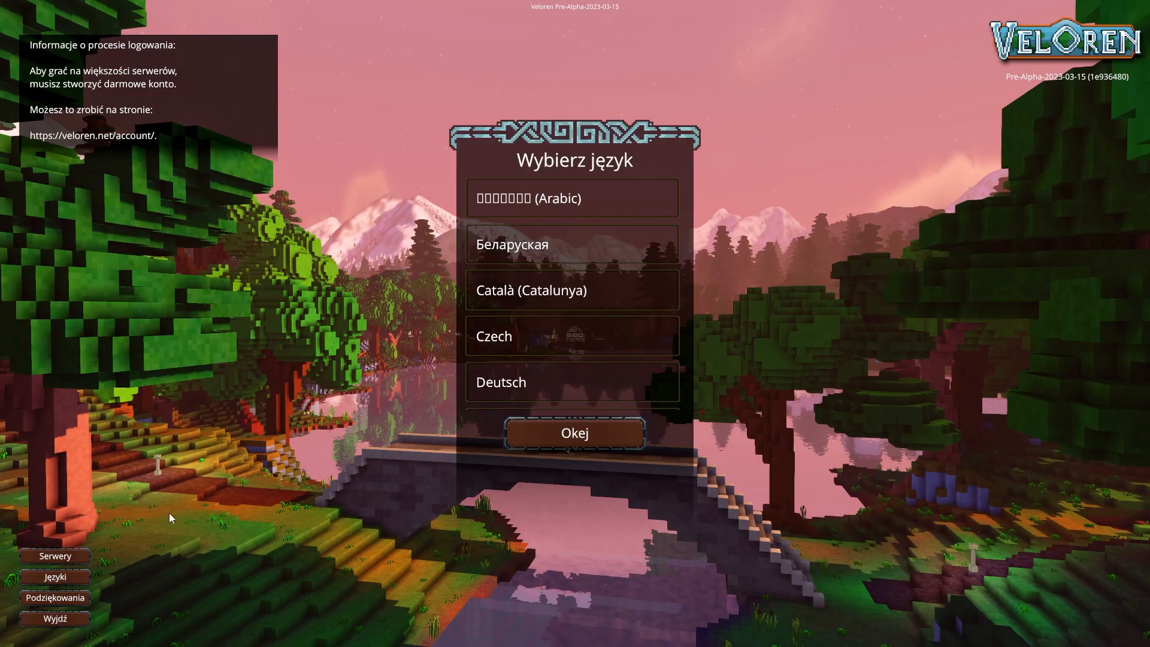
pyautogui.click(574, 256)
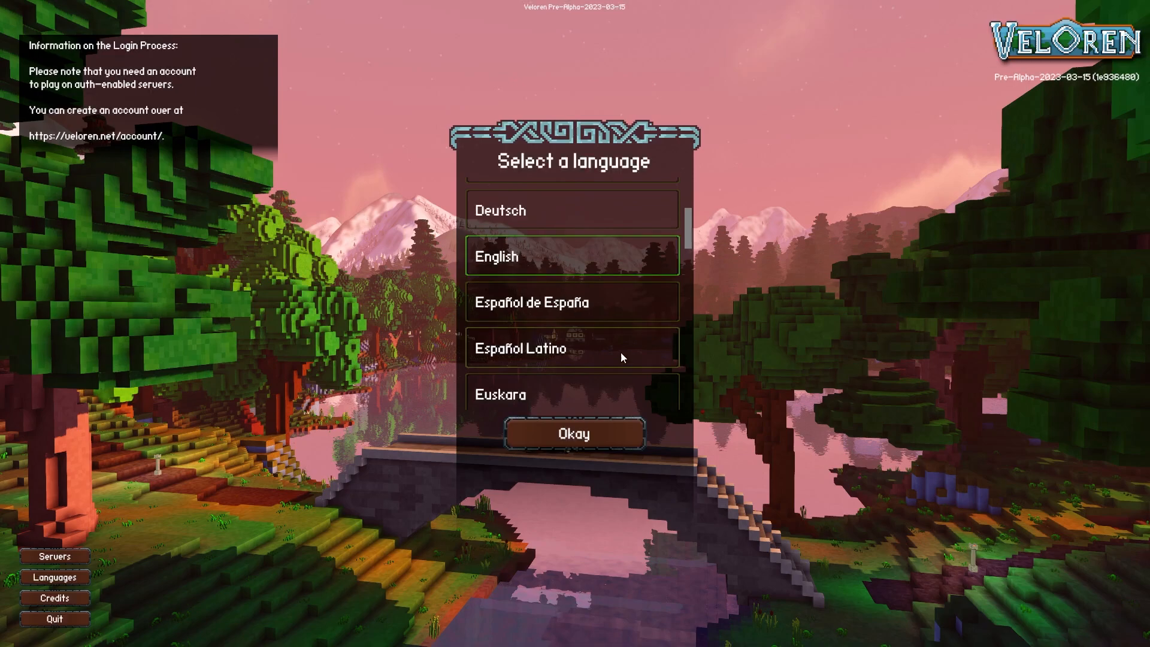
pyautogui.click(573, 434)
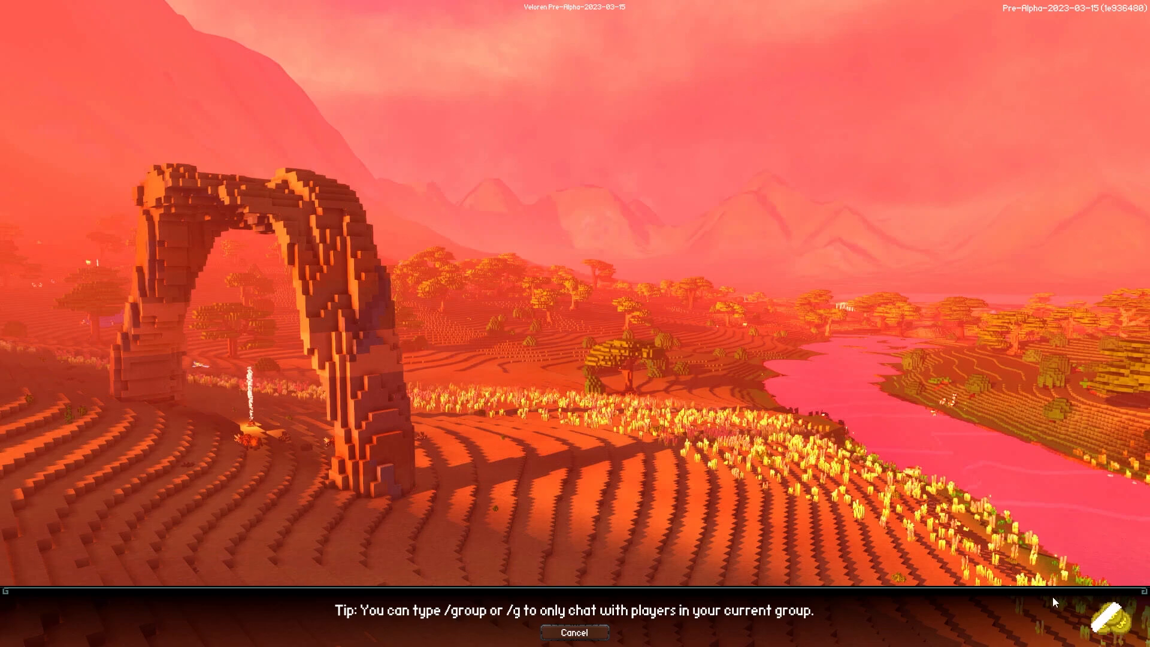
pyautogui.moveTo(697, 596)
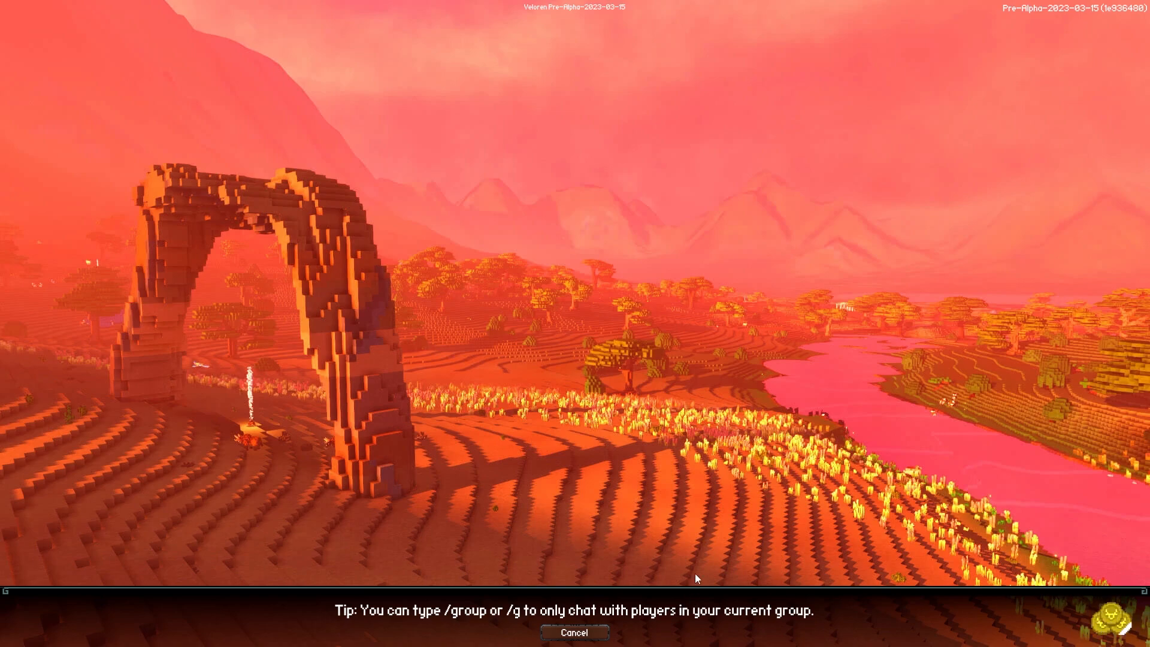
pyautogui.moveTo(1109, 611)
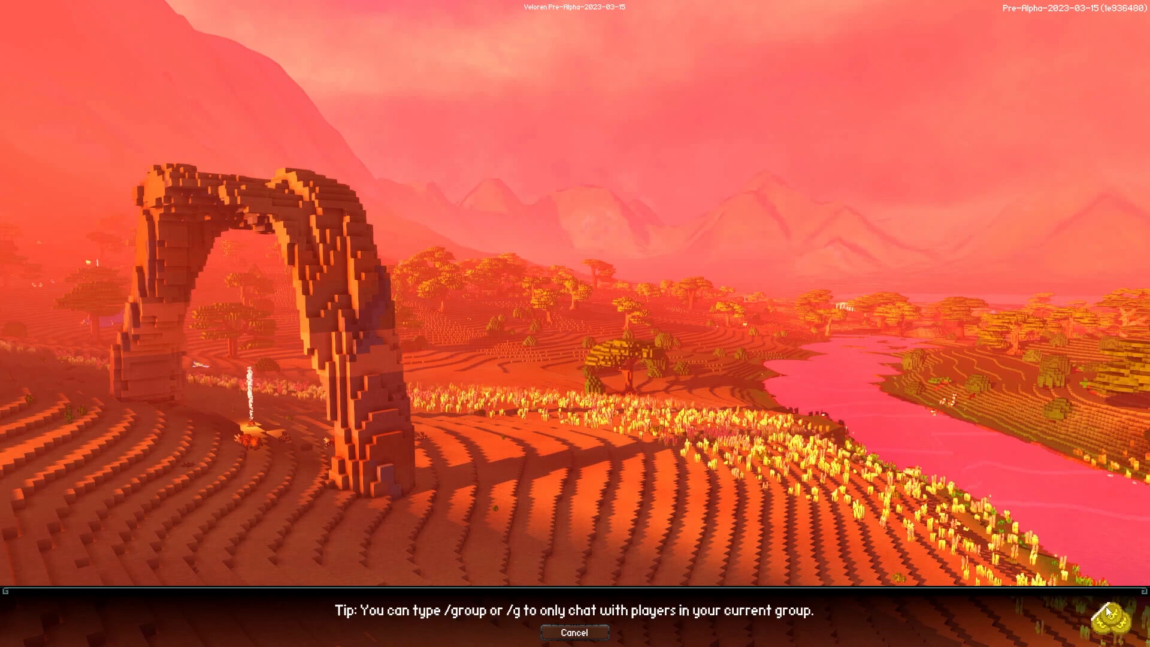
pyautogui.moveTo(1091, 630)
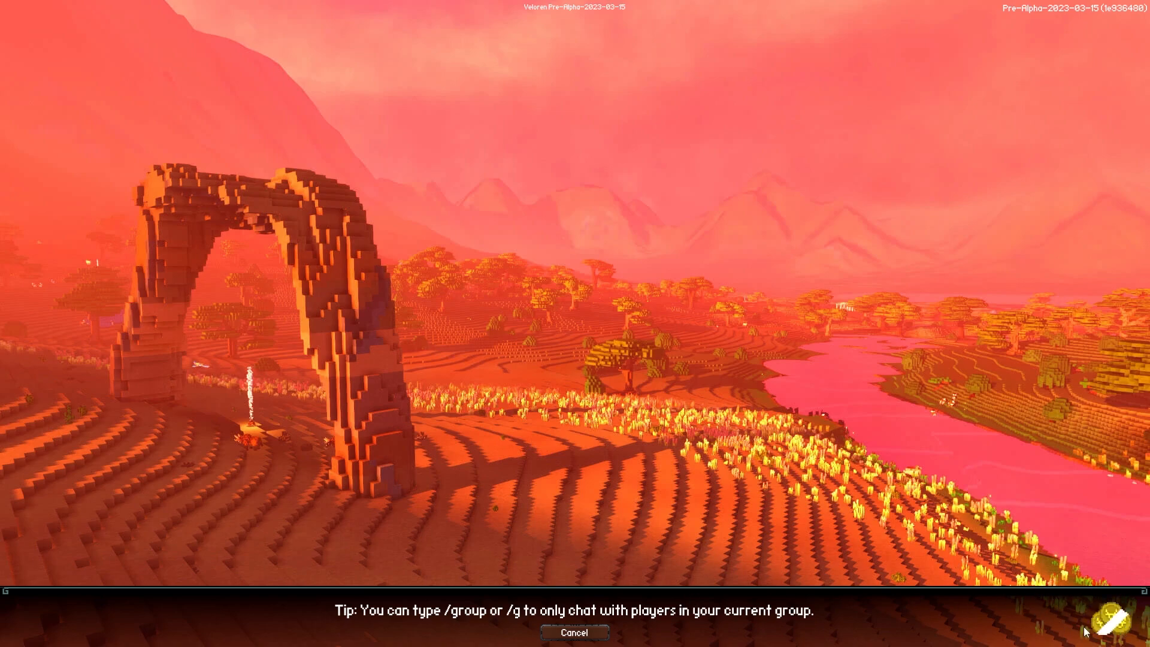
pyautogui.moveTo(1003, 588)
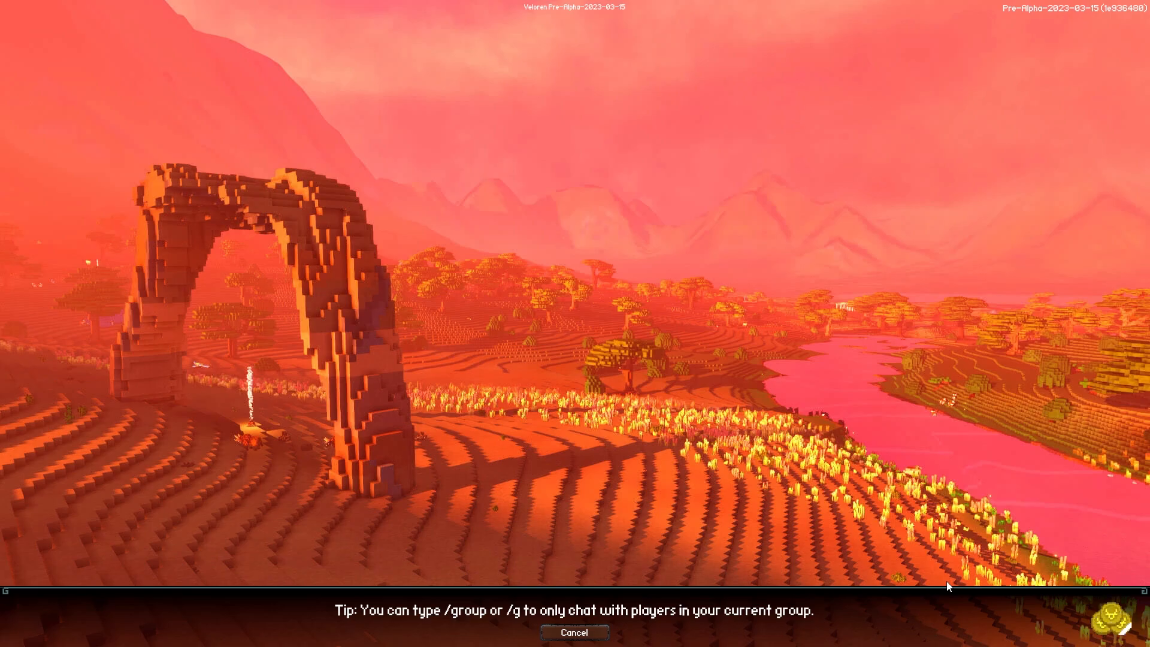
# Step: Wait through singleplayer world generation until character selection appears
pyautogui.click(573, 633)
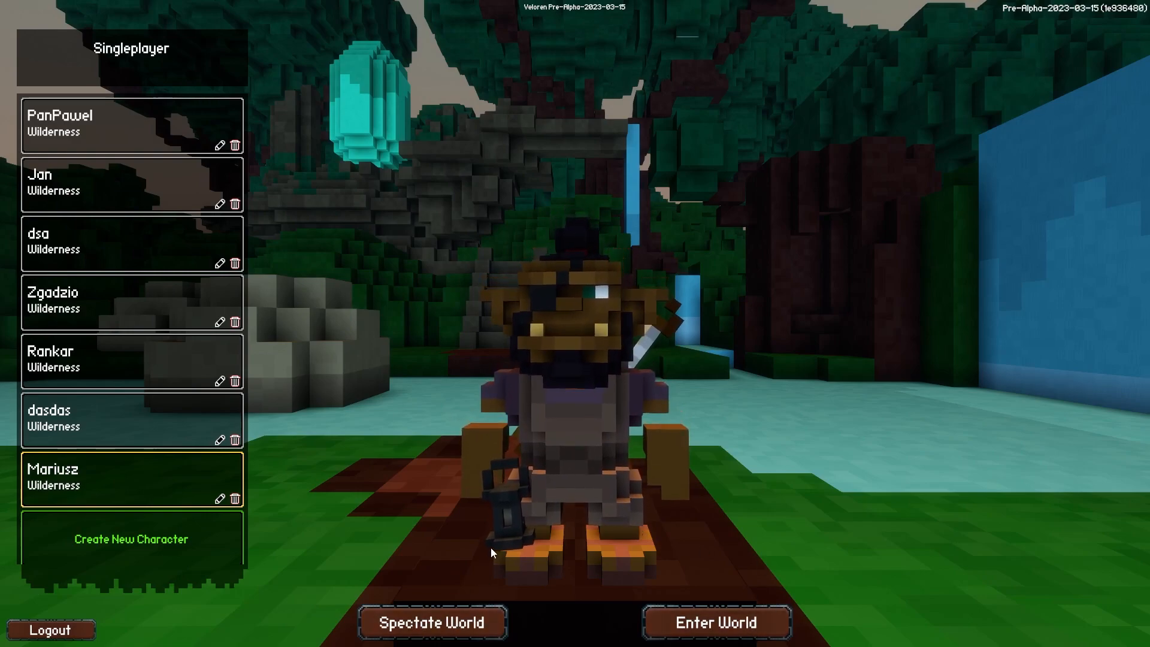
# Step: Enter the world with a character, zoom out the world map, then close it
pyautogui.click(714, 622)
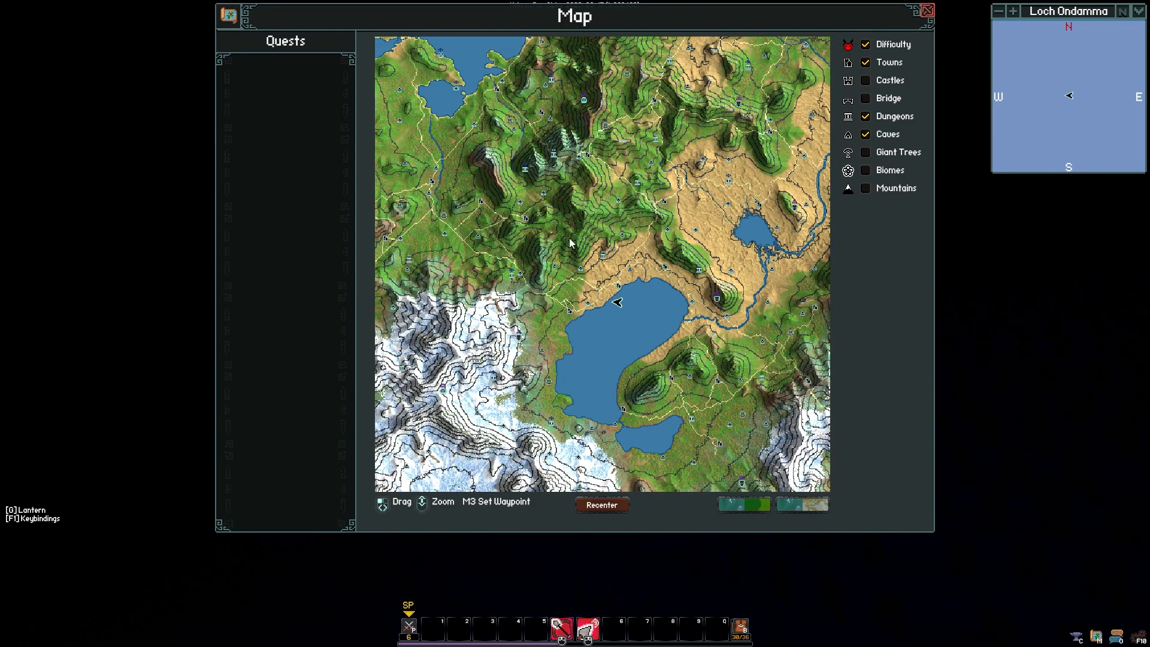
pyautogui.scroll(-3)
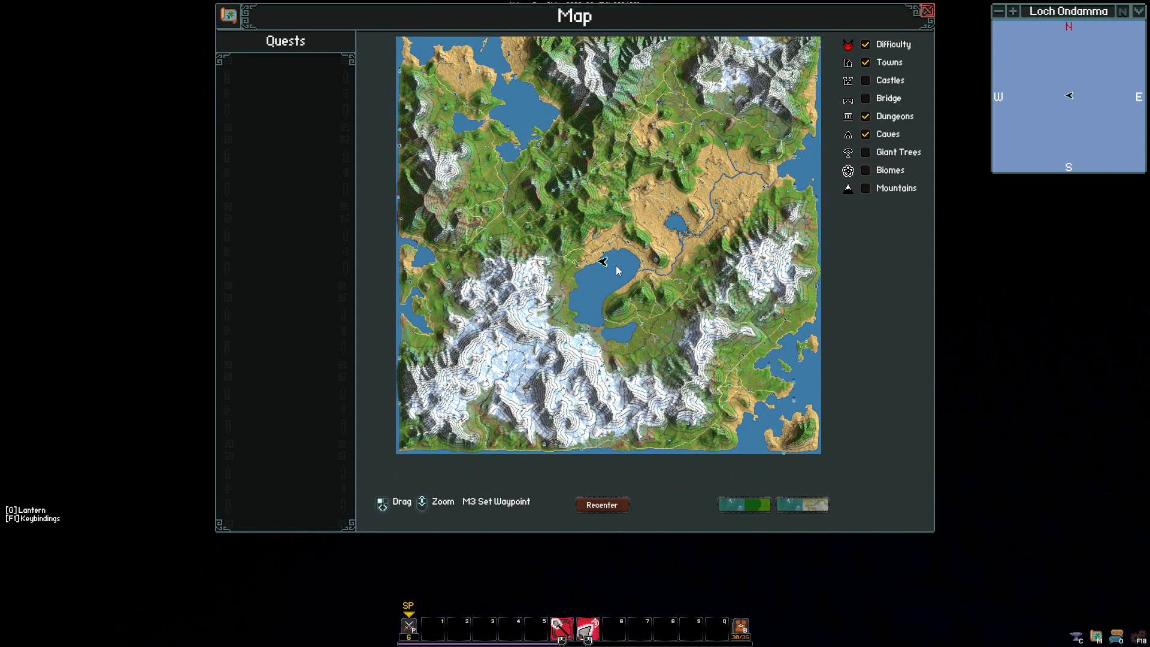
pyautogui.moveTo(571, 218)
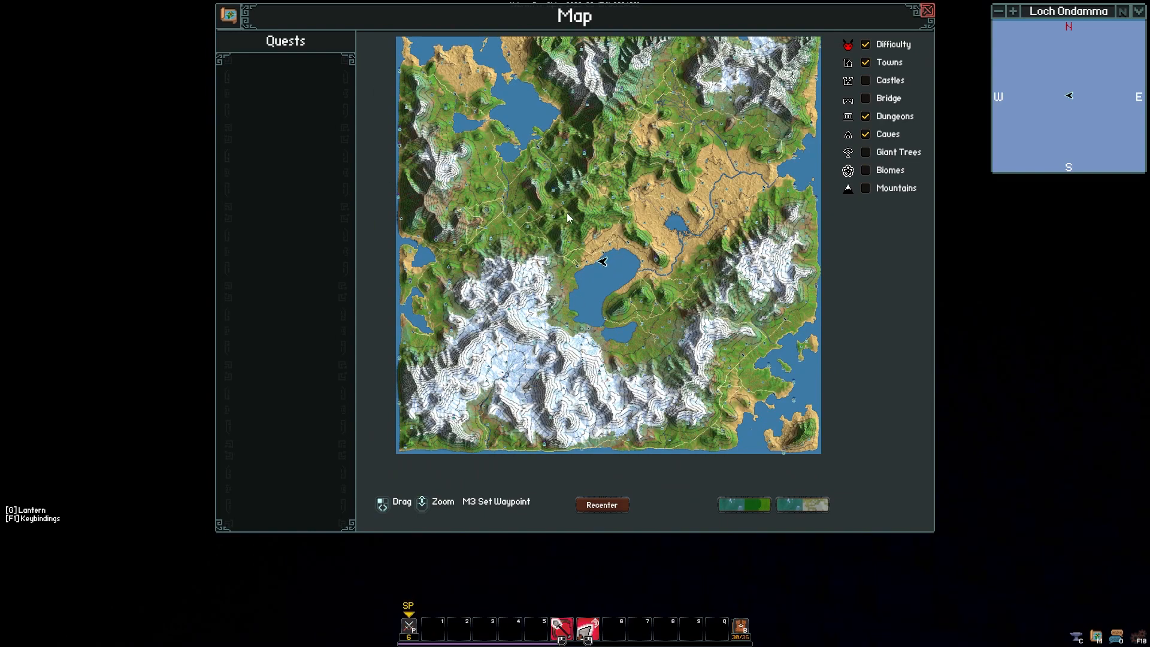
pyautogui.moveTo(706, 253)
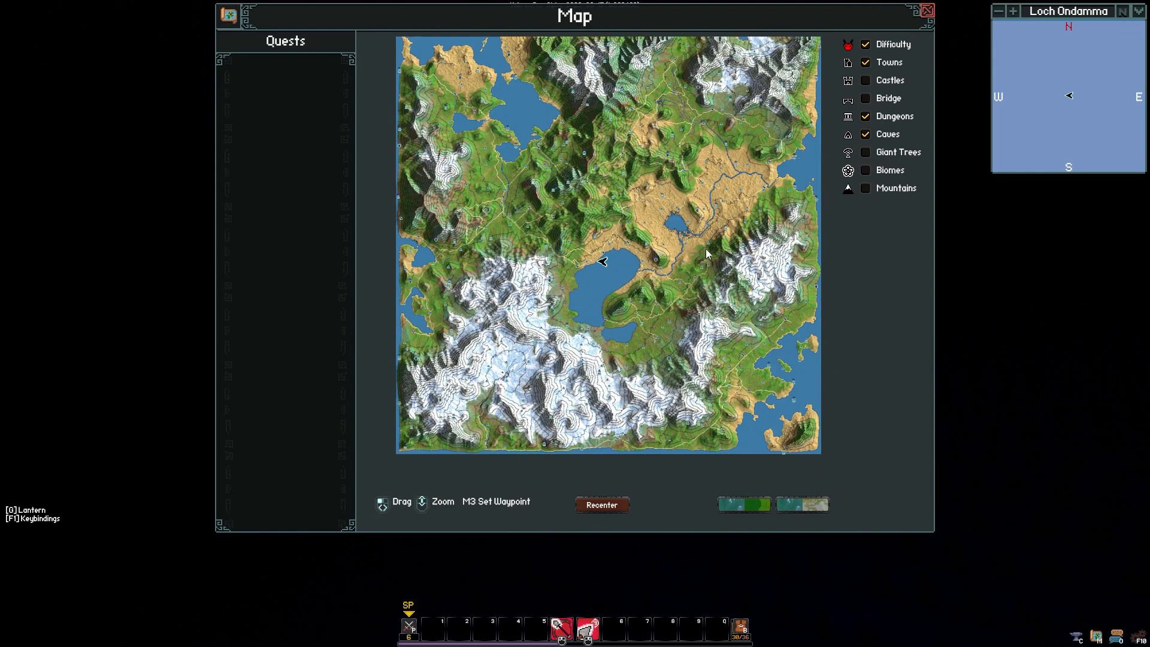
pyautogui.click(927, 9)
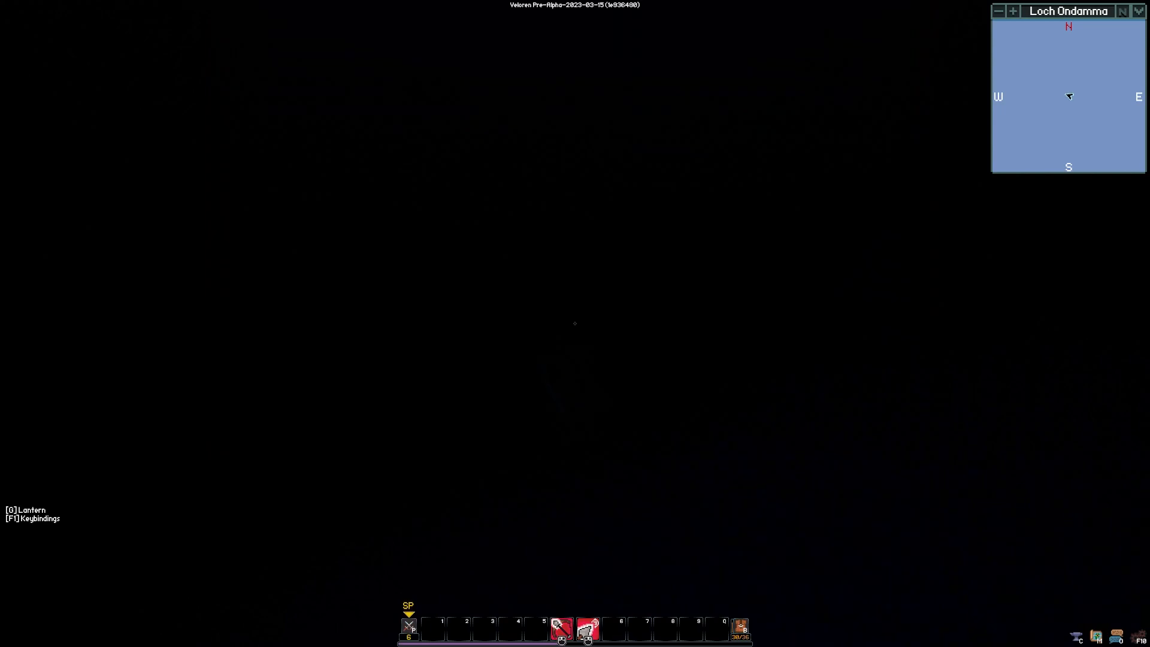
# Step: Leave the game, maximize Explorer and browse profiles > default > maps
pyautogui.press('Escape')
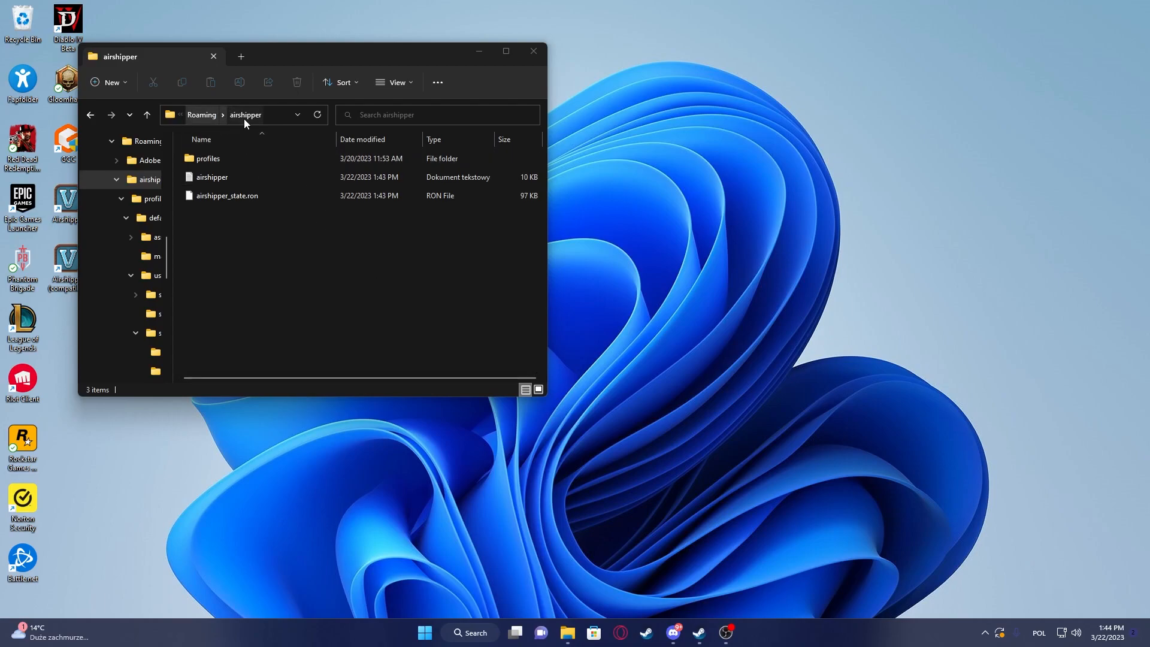
pyautogui.click(505, 51)
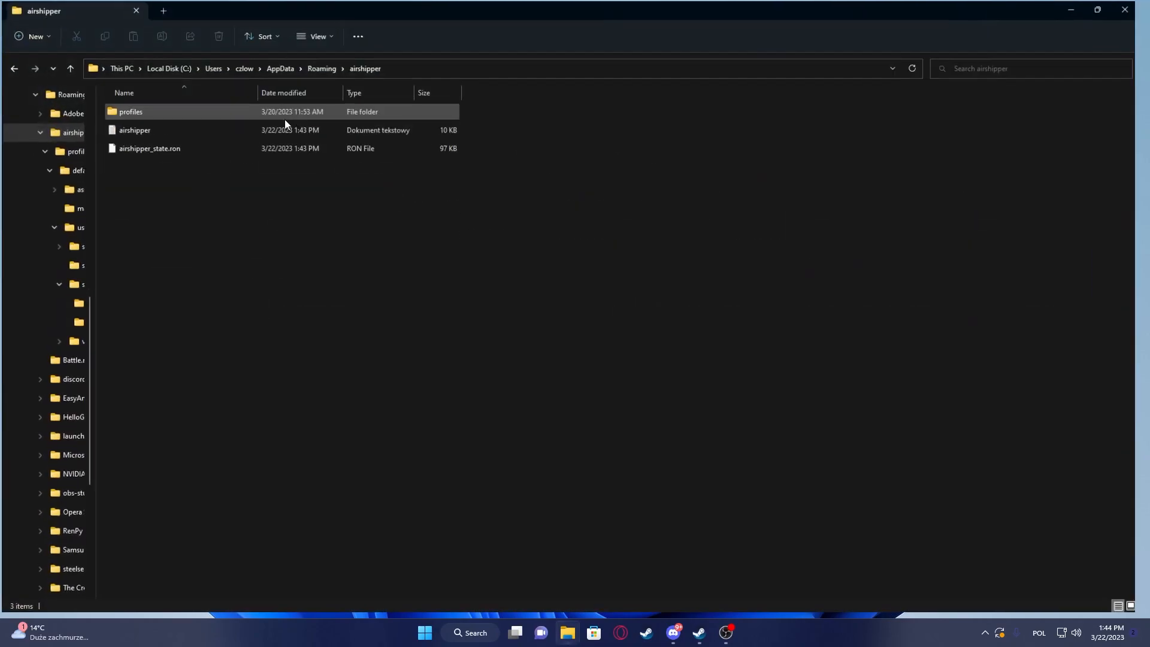
pyautogui.doubleClick(129, 111)
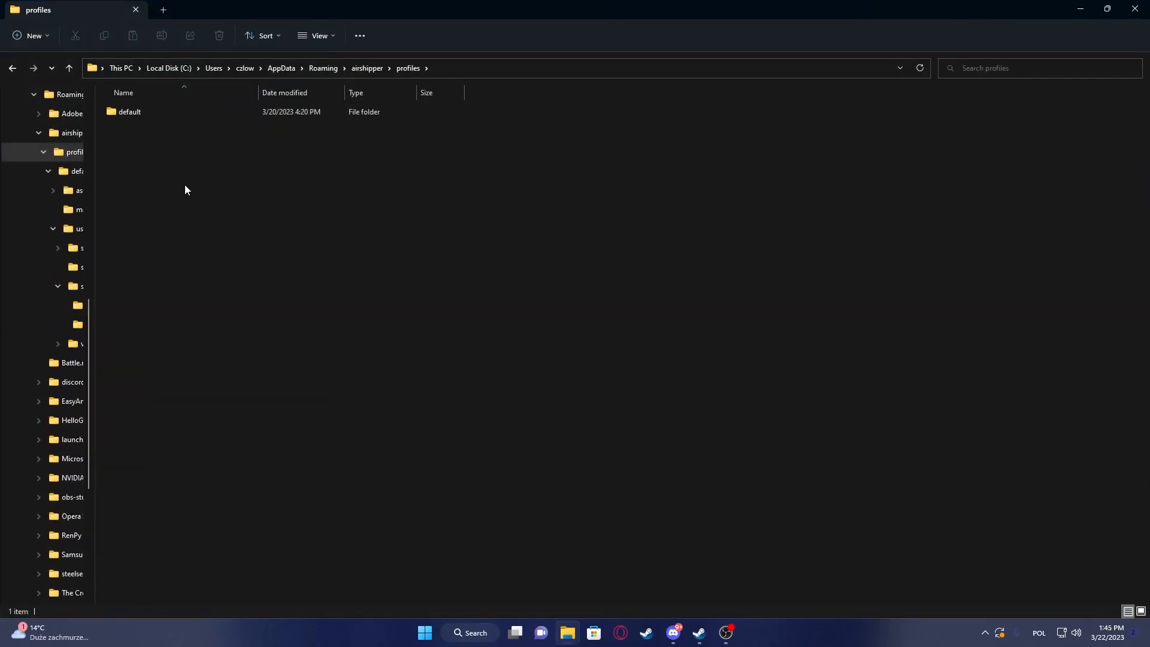
pyautogui.doubleClick(130, 111)
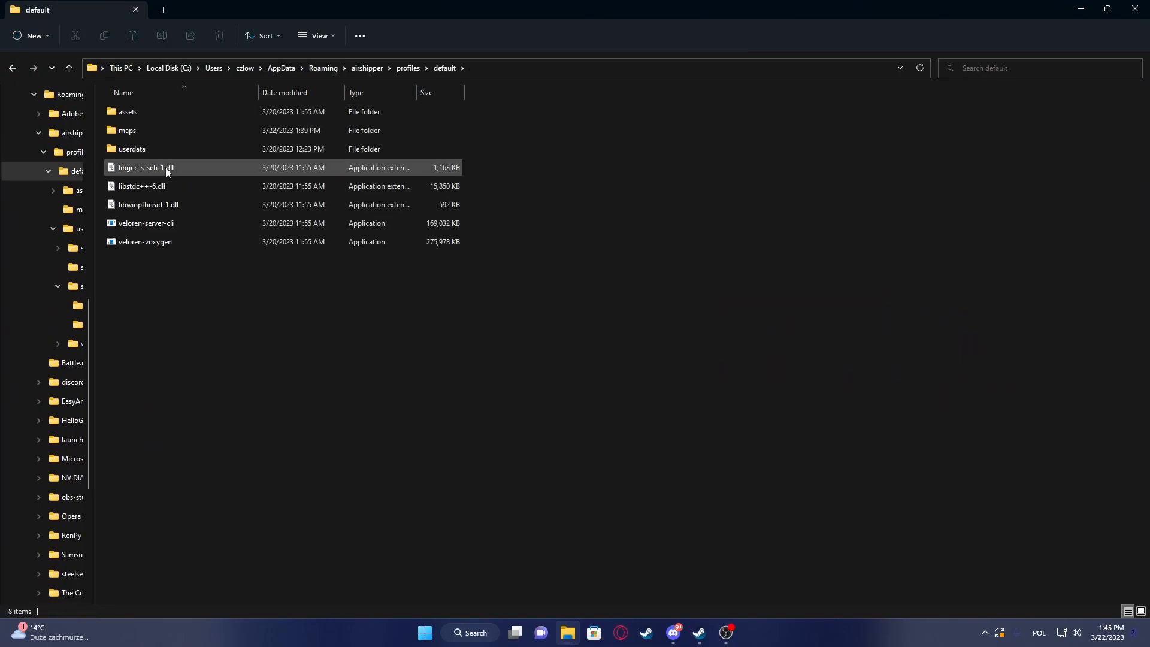
pyautogui.doubleClick(127, 129)
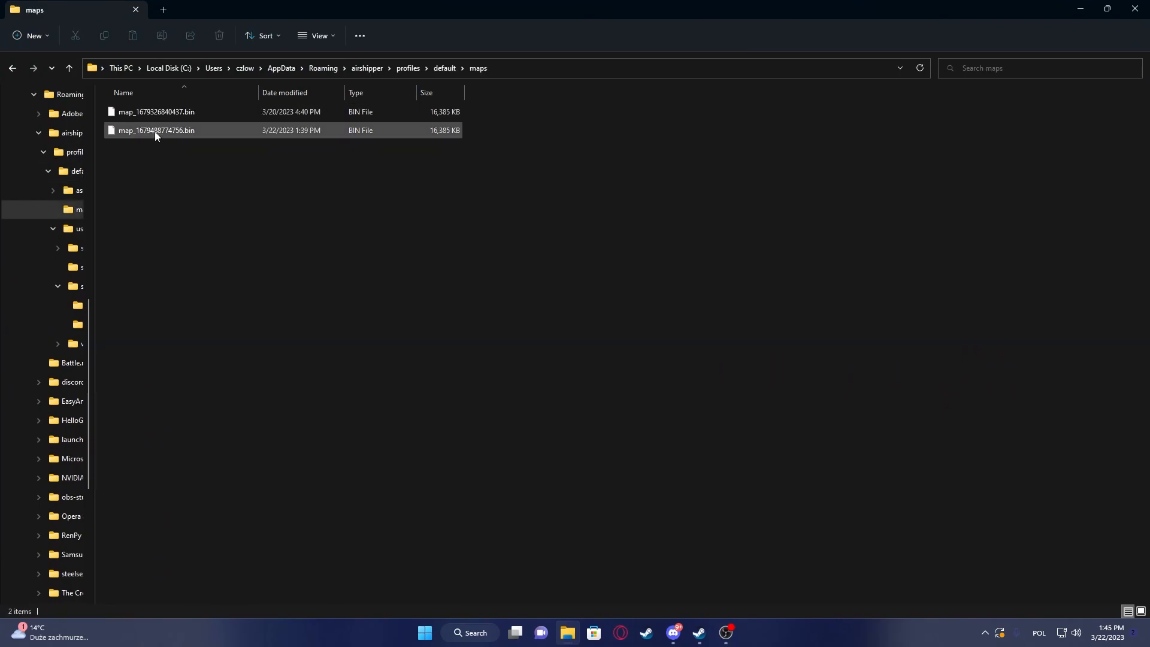
pyautogui.moveTo(166, 139)
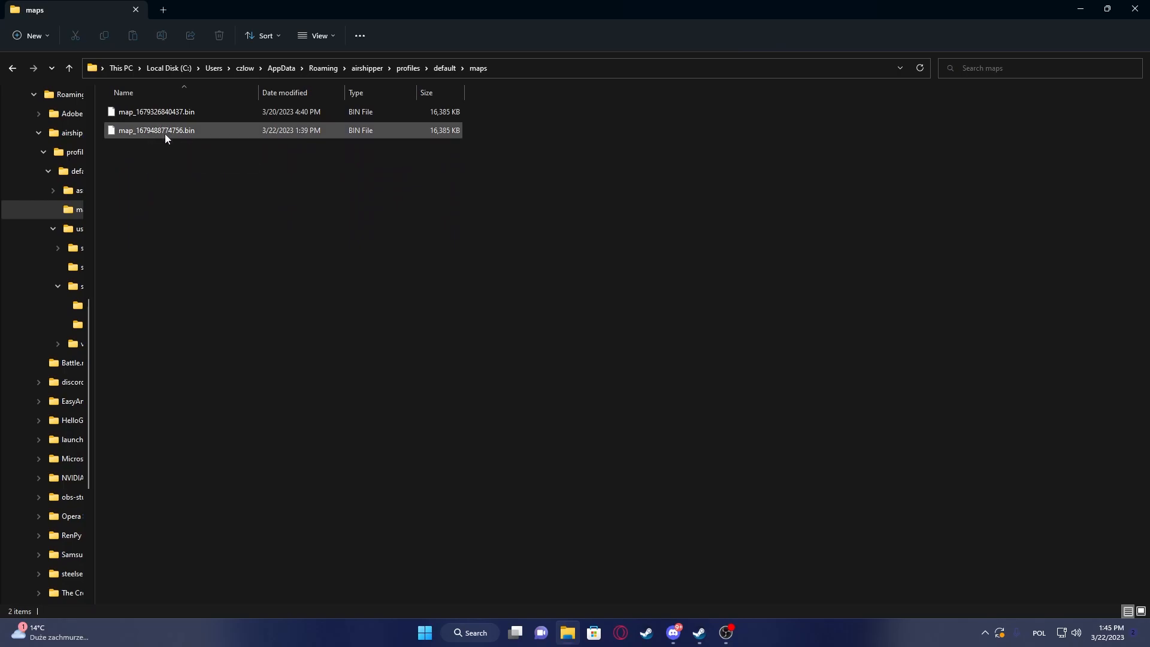
pyautogui.moveTo(153, 136)
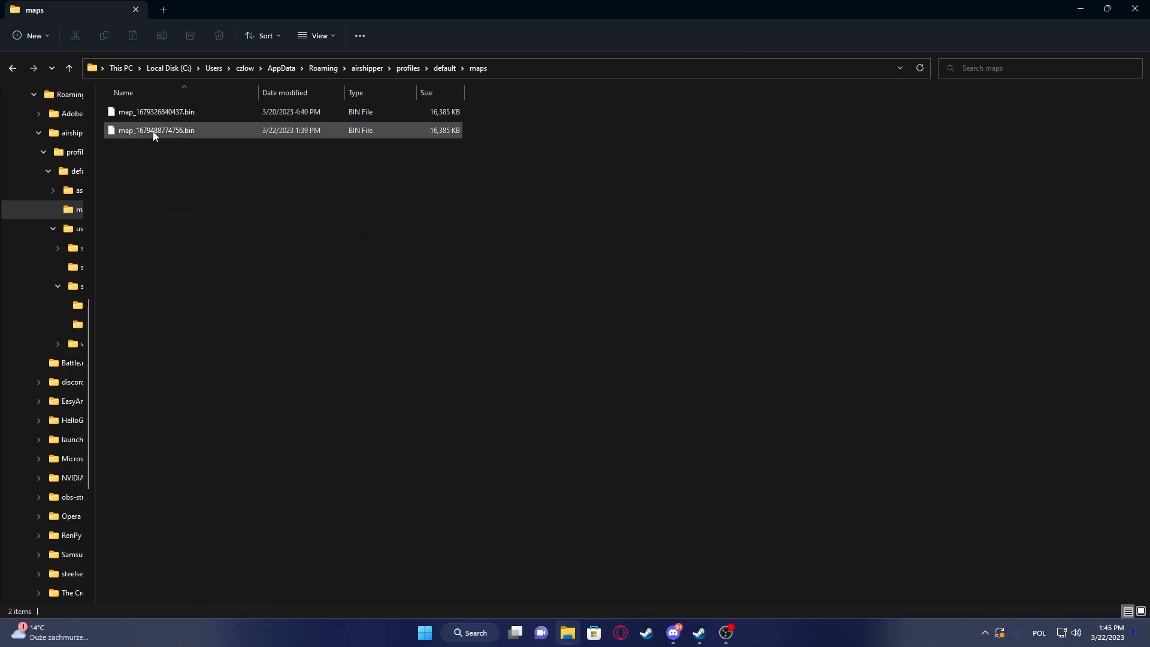
# Step: Check the newest map .bin, then reach server_config to reopen settings.ron
pyautogui.rightClick(155, 130)
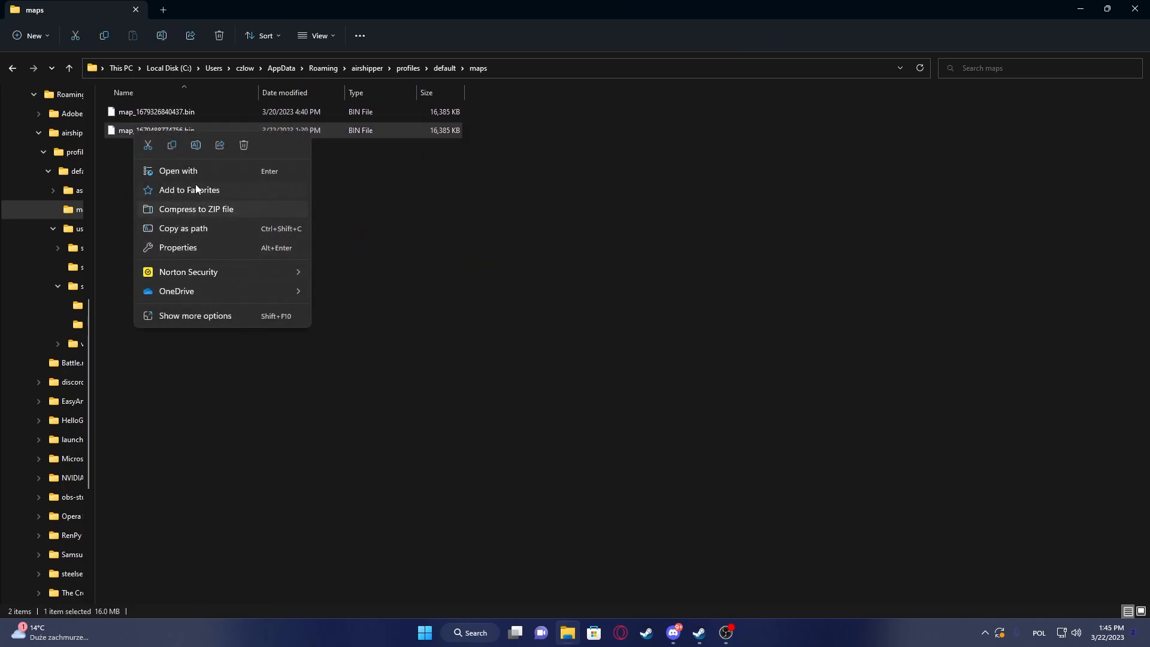
pyautogui.click(141, 149)
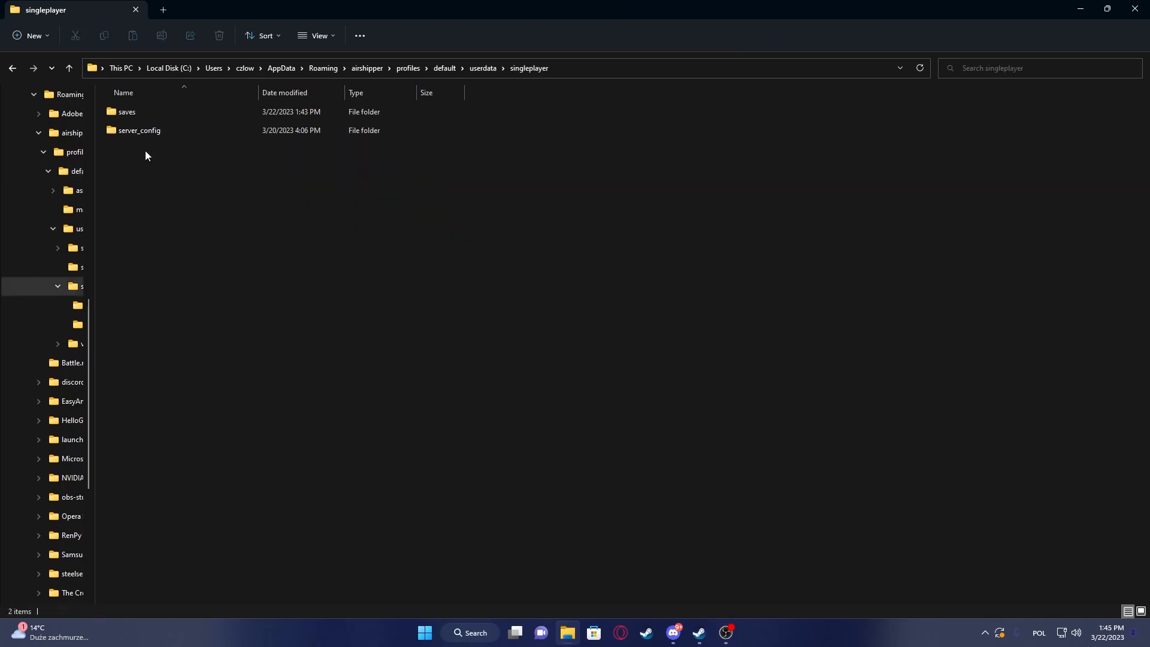
pyautogui.click(134, 130)
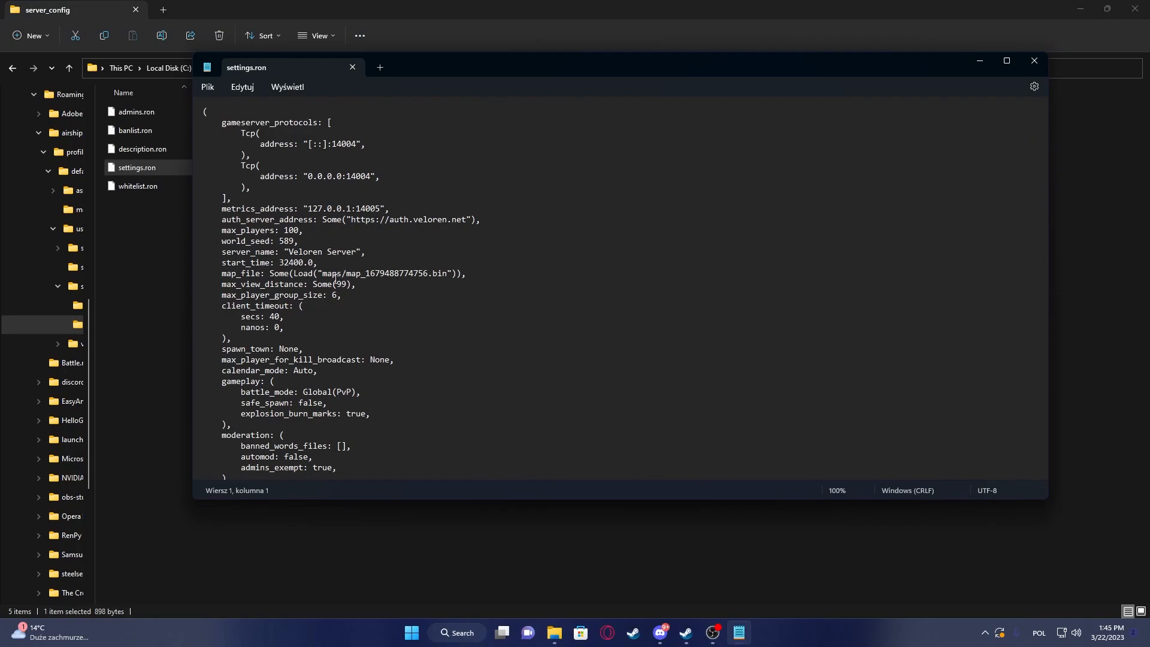
# Step: Highlight the map_file entry in settings.ron to point it out, then deselect it
pyautogui.moveTo(221, 273); pyautogui.dragTo(307, 274)
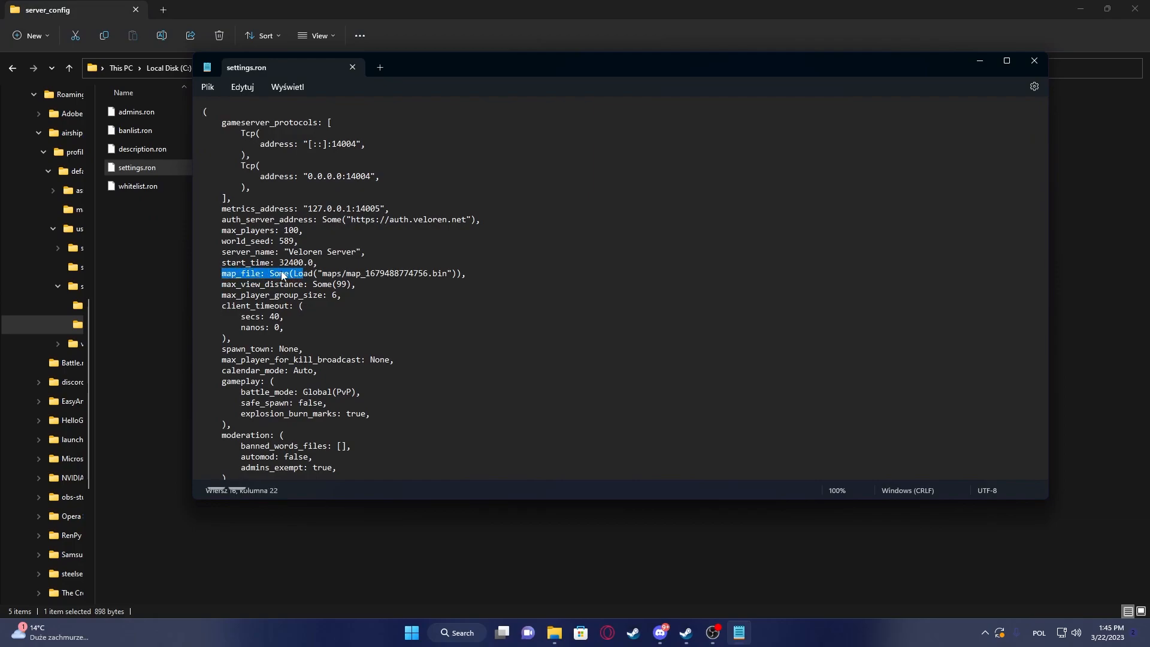
pyautogui.click(269, 273)
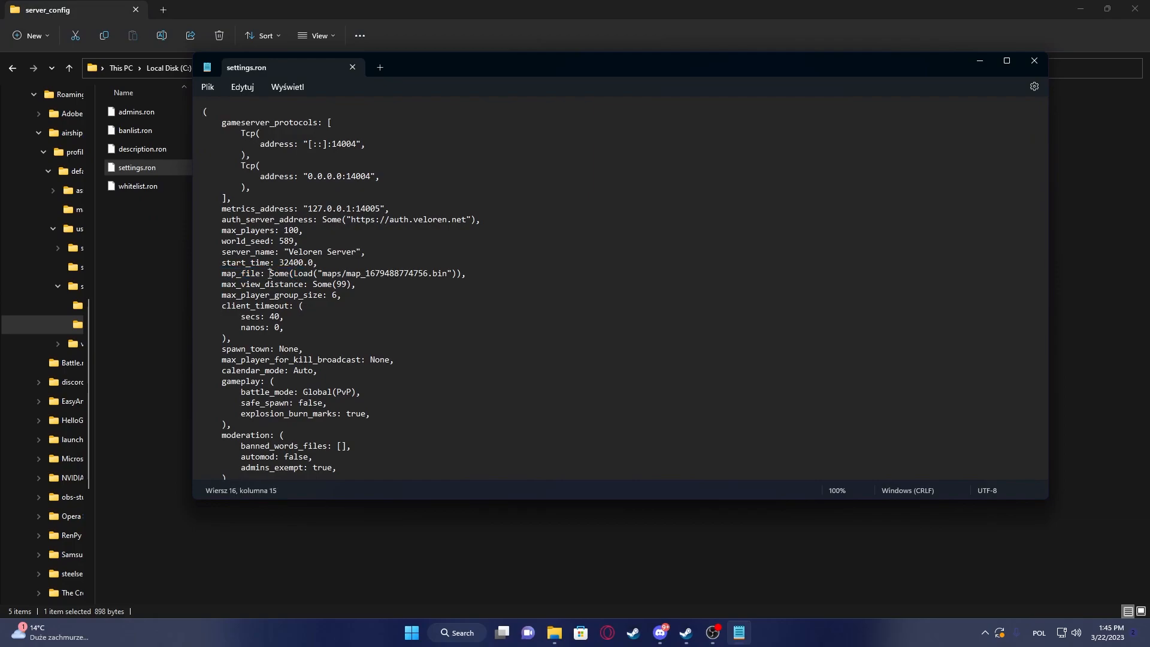
pyautogui.moveTo(270, 278)
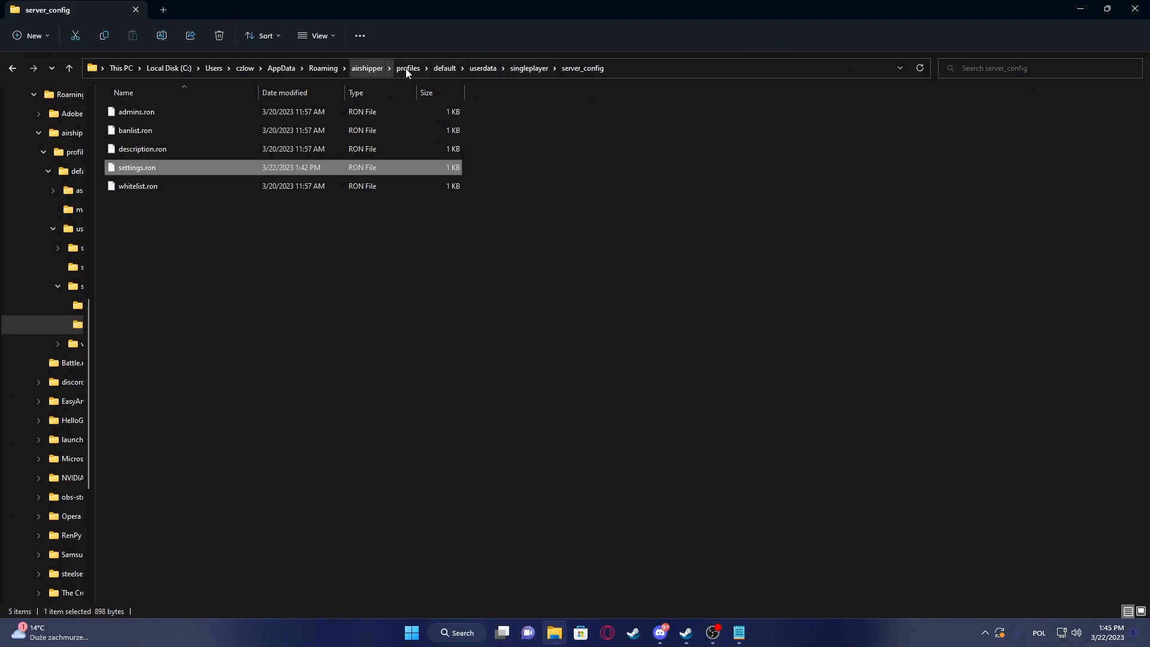
# Step: Set map_file to Load("maps/map_1679488774756.bin") and save settings.ron
pyautogui.click(408, 69)
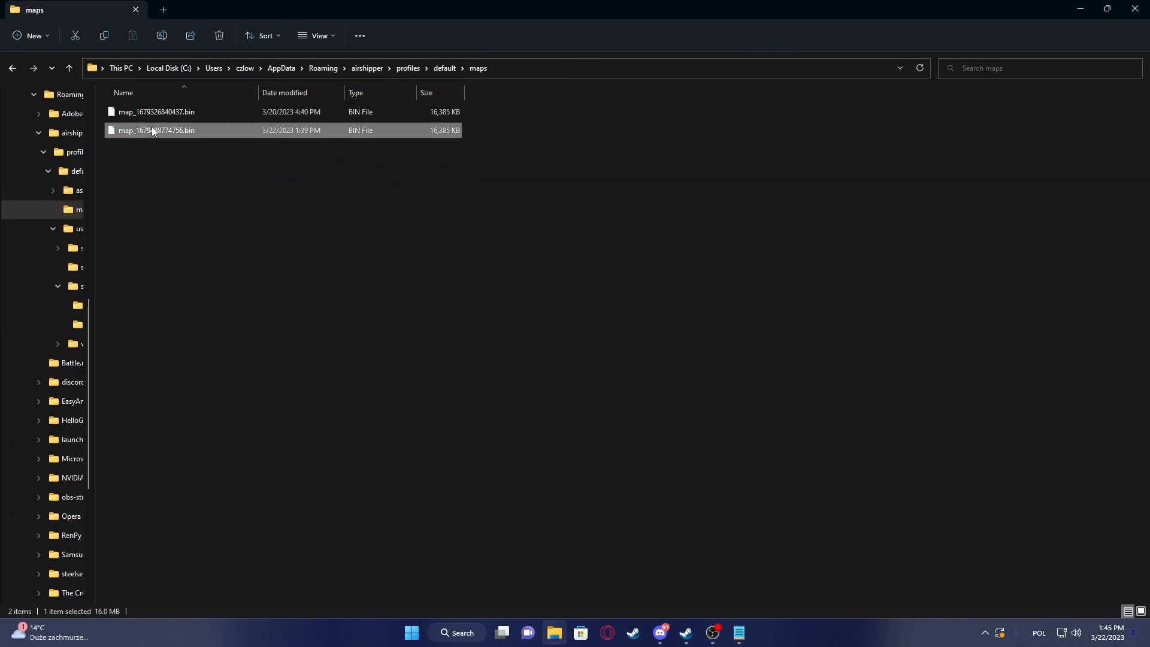
pyautogui.rightClick(156, 130)
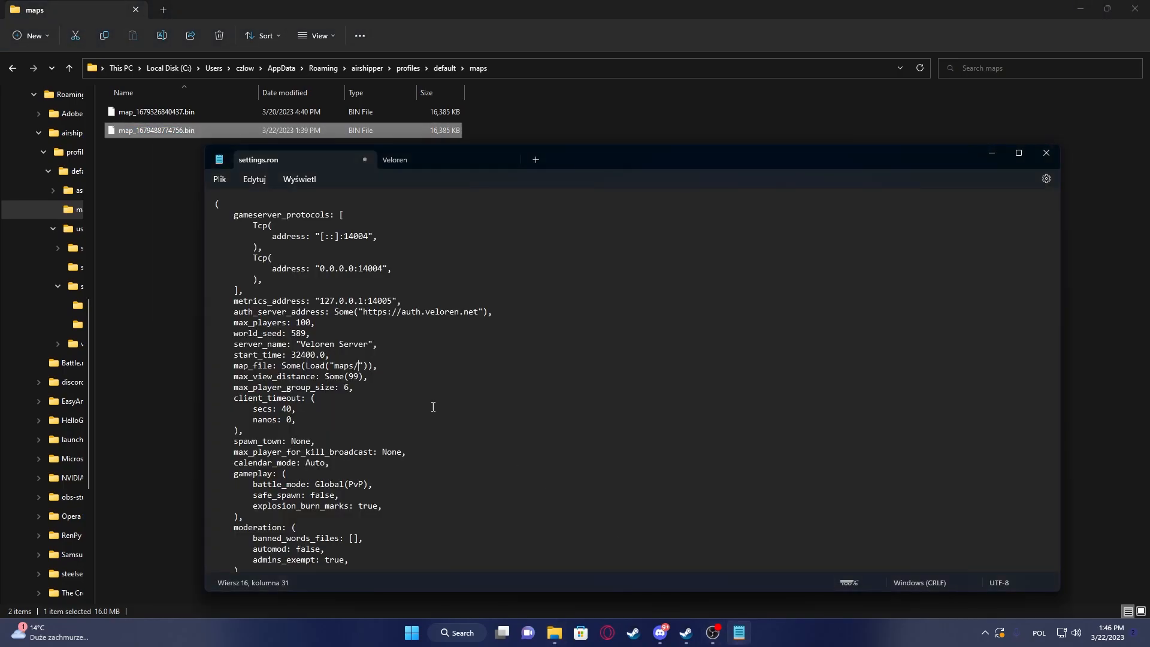
pyautogui.write('map_1679488774756')
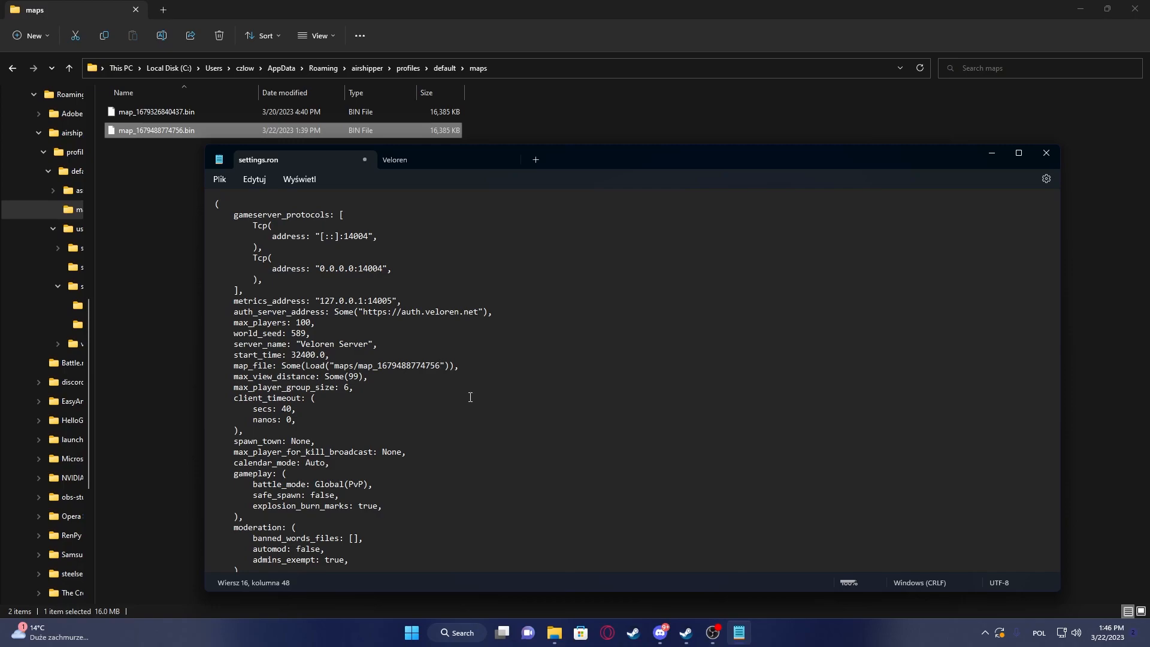
pyautogui.write('.')
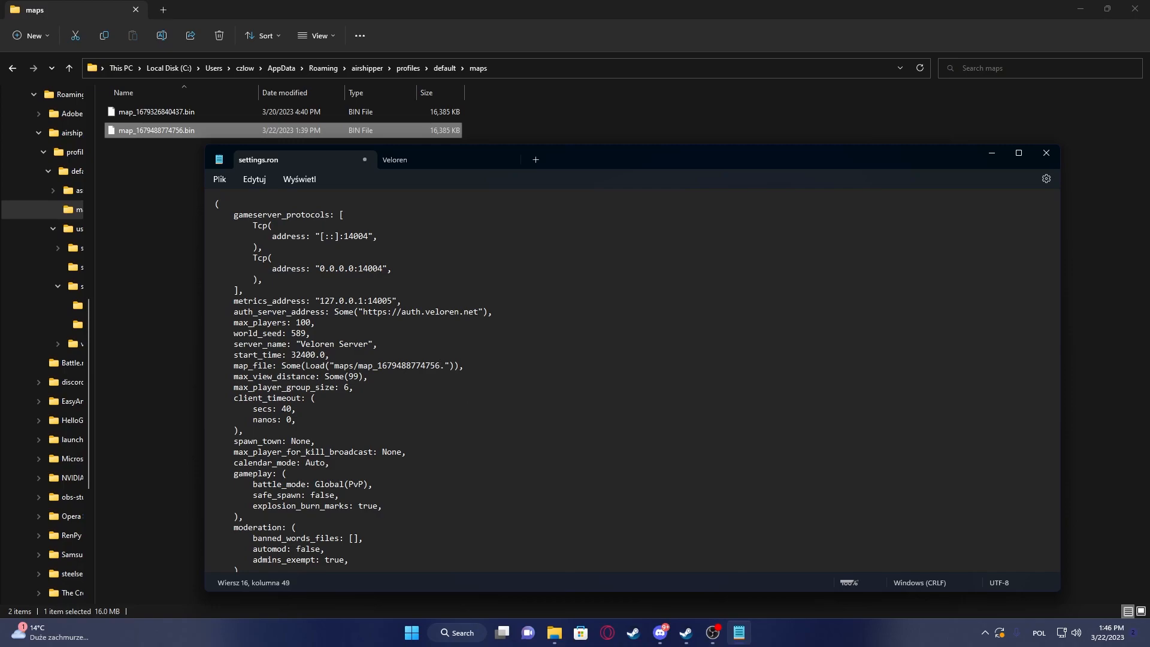
pyautogui.write('bin')
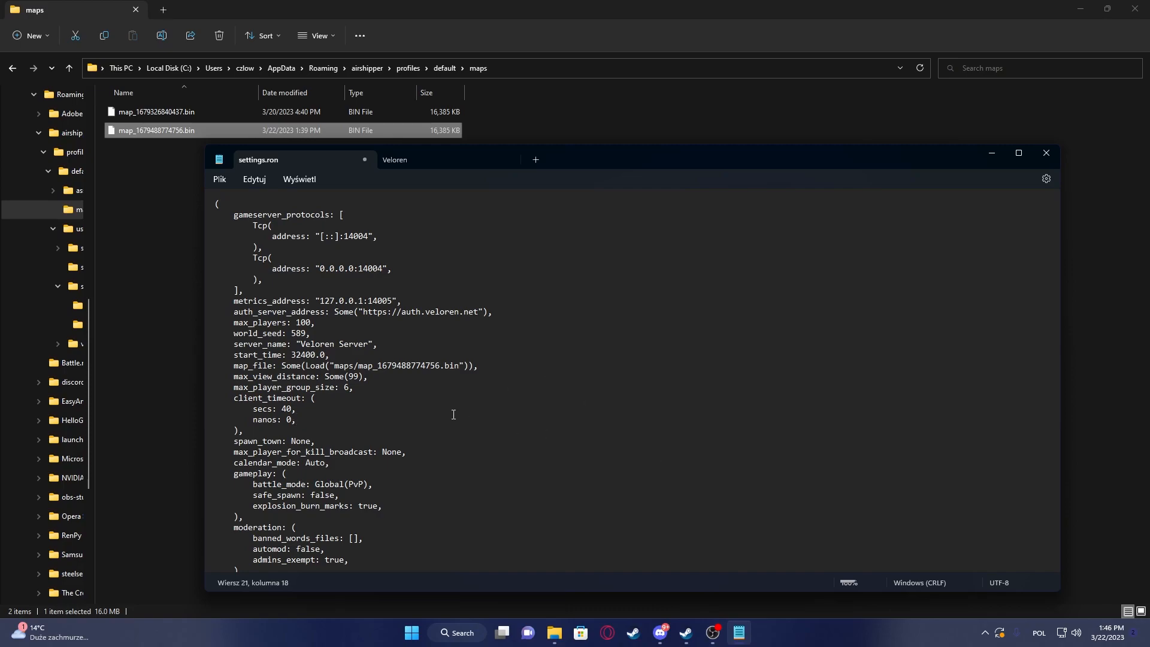
pyautogui.click(219, 180)
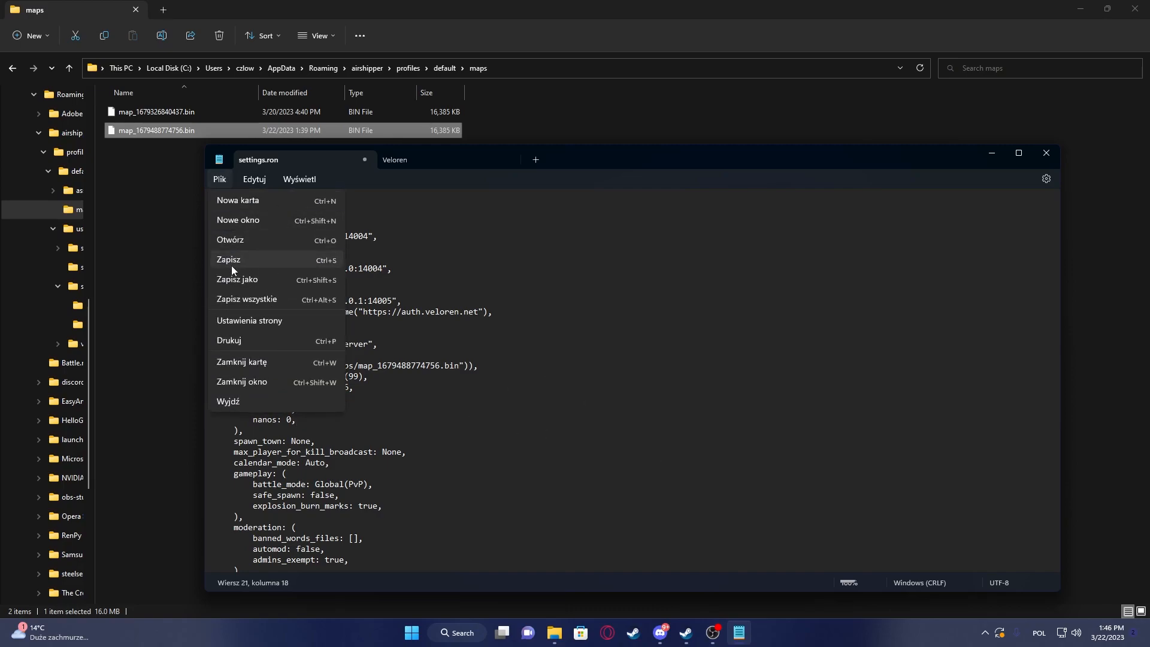
pyautogui.click(227, 259)
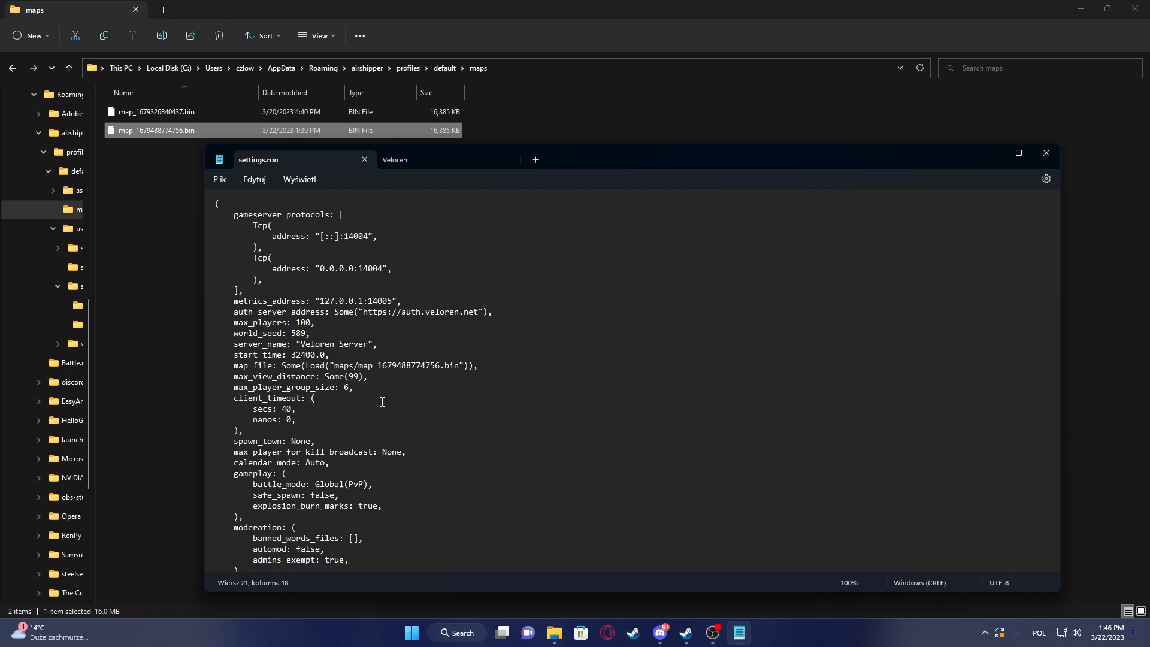
pyautogui.click(1044, 154)
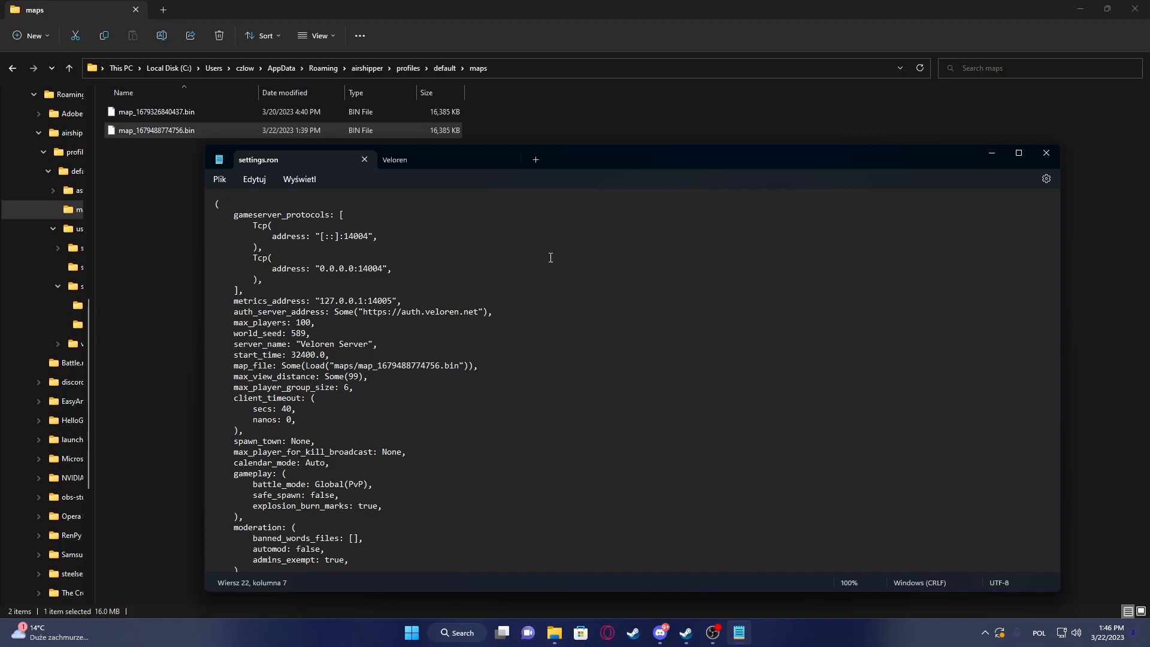
pyautogui.moveTo(638, 334)
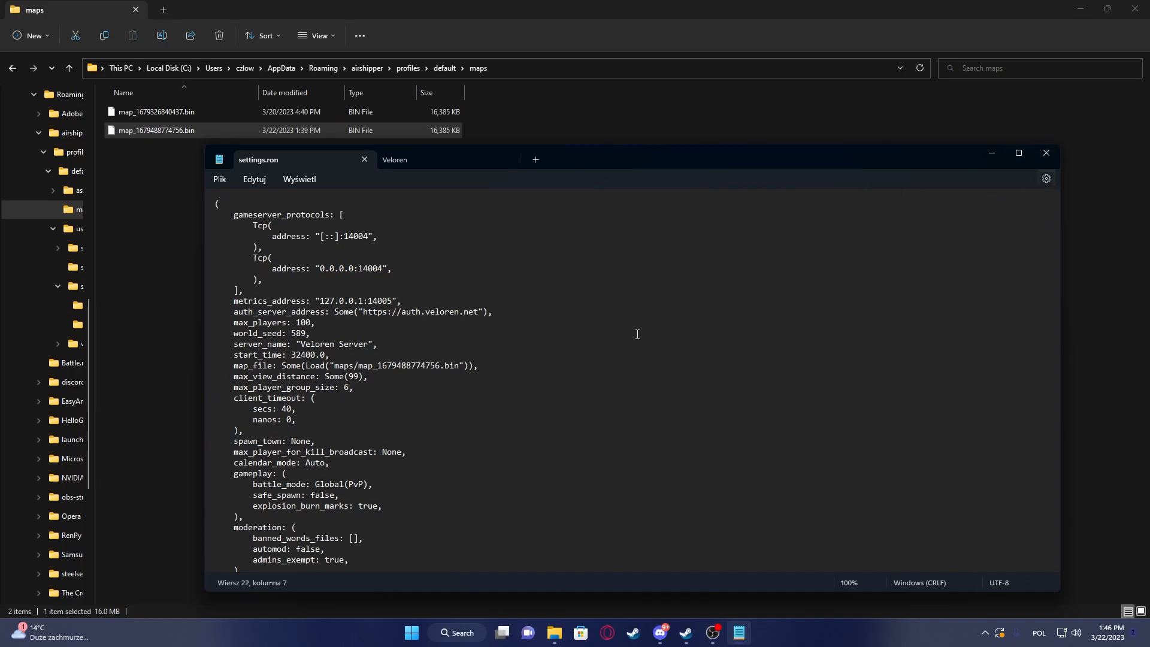